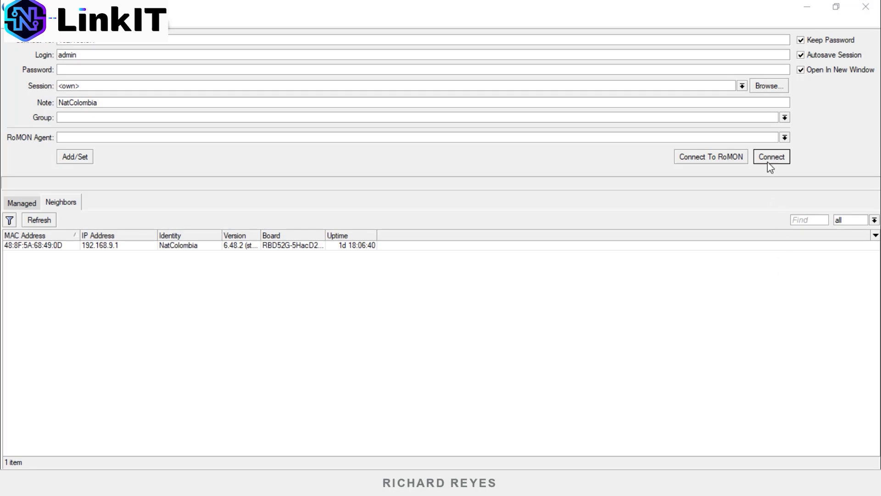
- Connect to the NatColombia router and zoom in on its Firewall Mangle rules
click(769, 156)
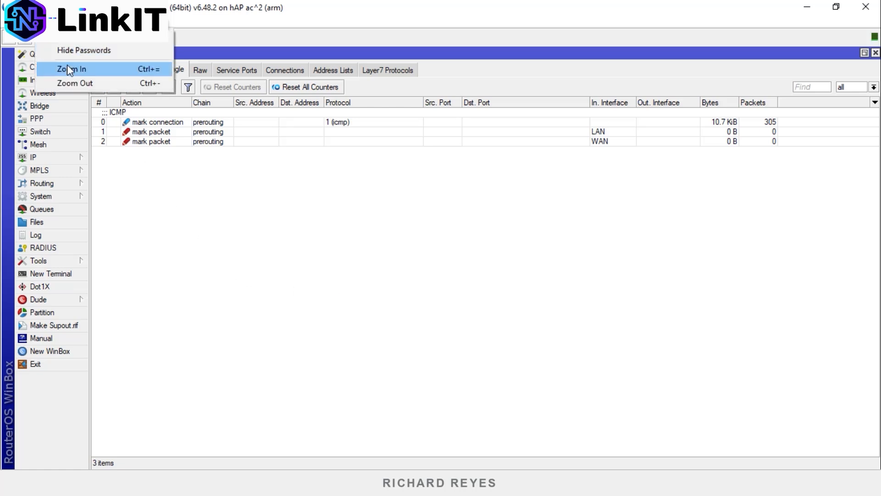
click(70, 69)
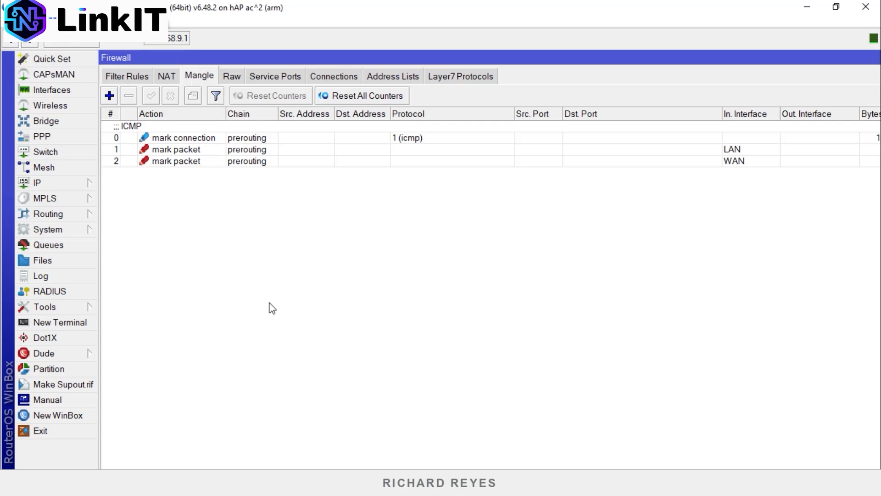
mouse_move(275, 312)
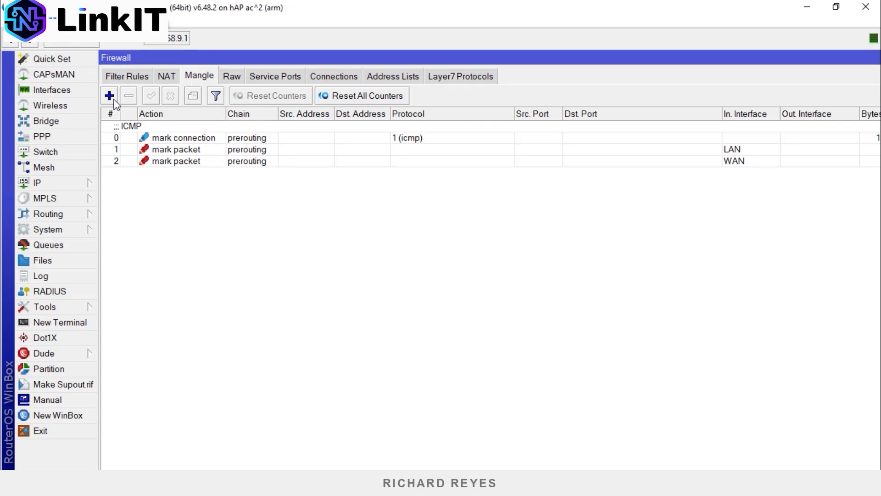
- Start a prerouting mangle rule matching TCP destination port 53
click(110, 94)
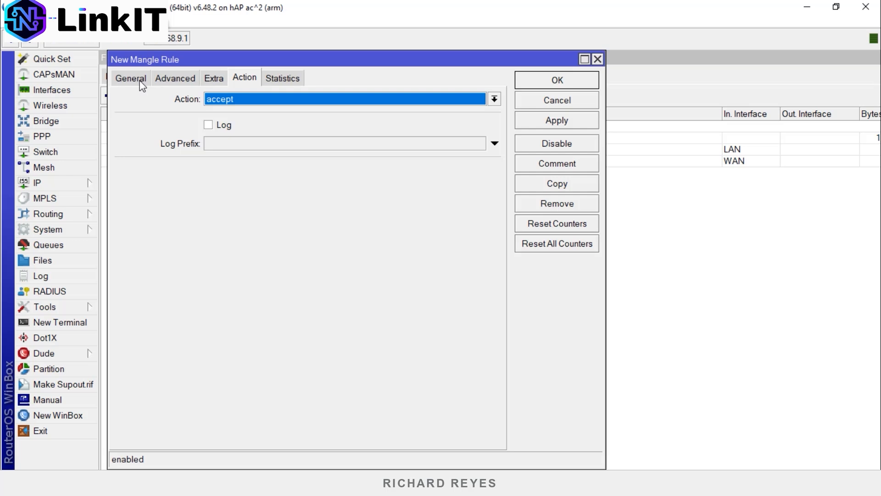
click(130, 77)
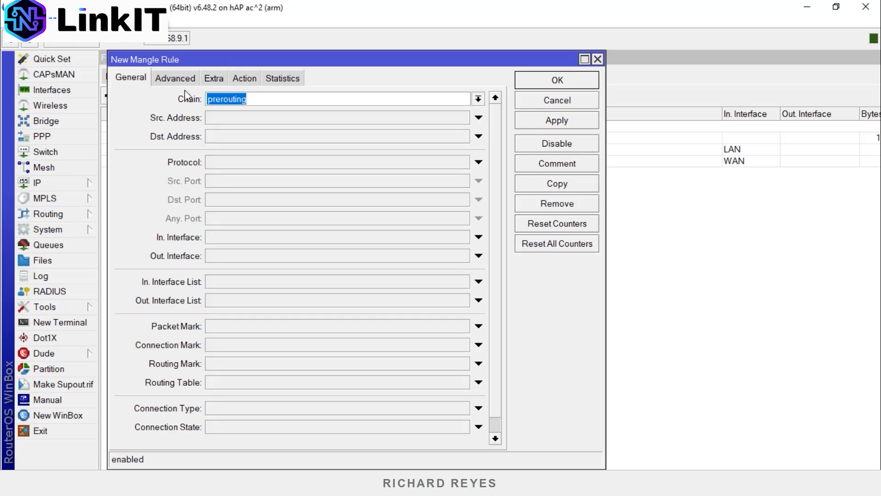
mouse_move(246, 179)
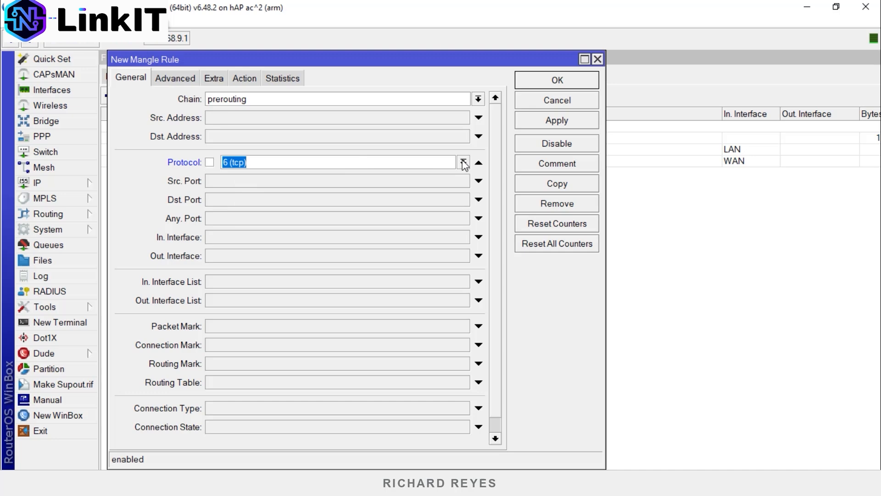
mouse_move(353, 189)
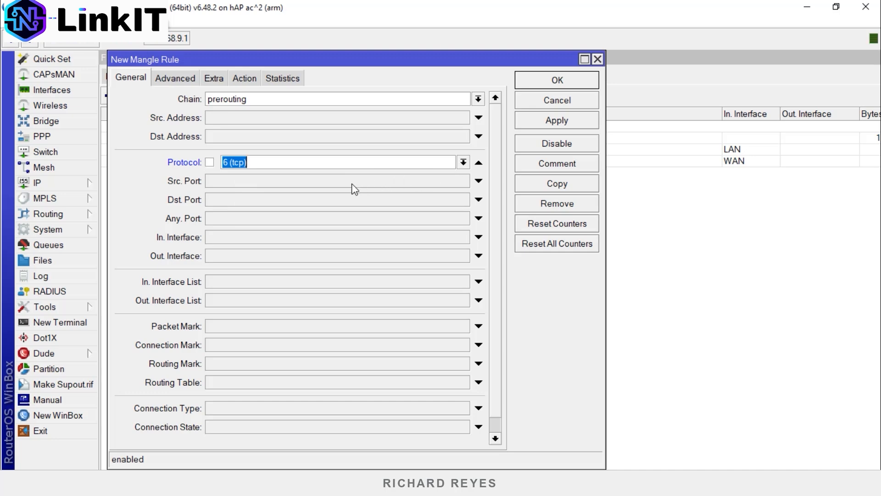
click(336, 199)
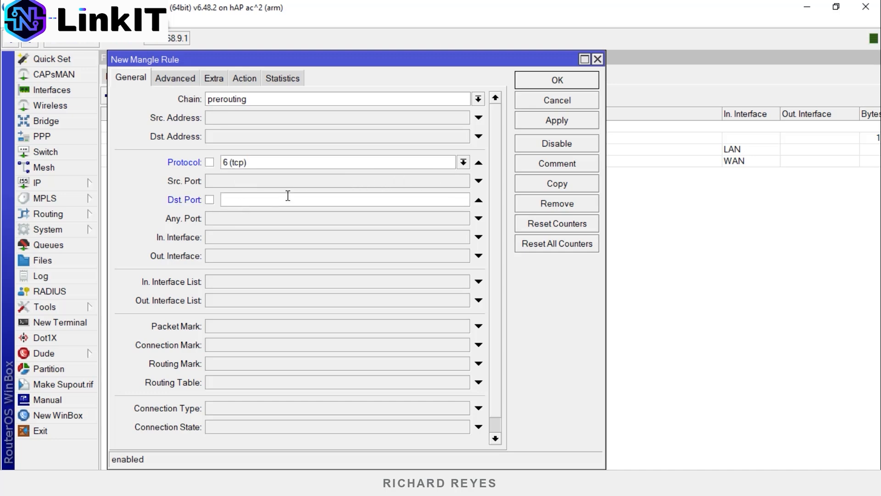
text(53)
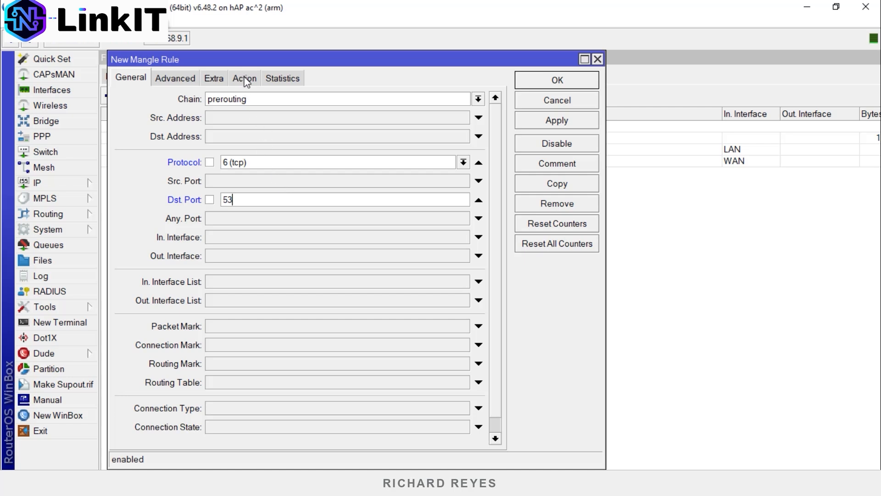
- Set the rule's action to mark connection with new mark DNS_Conn
click(244, 77)
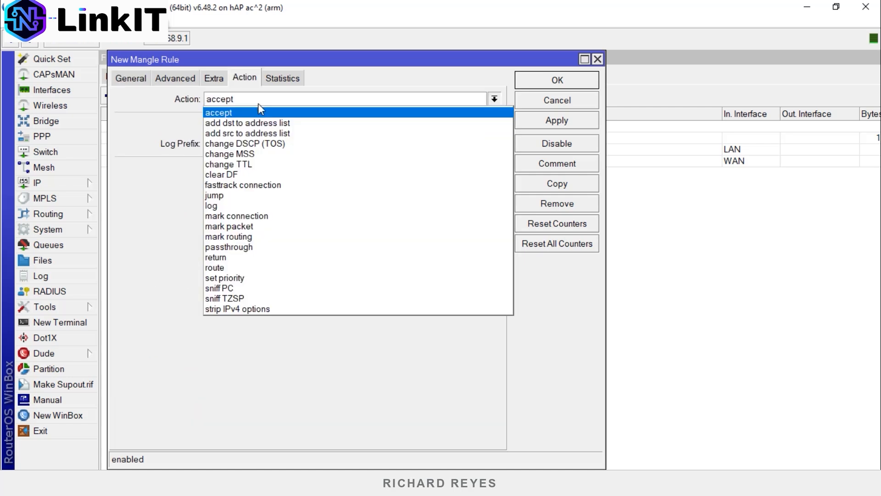
click(236, 215)
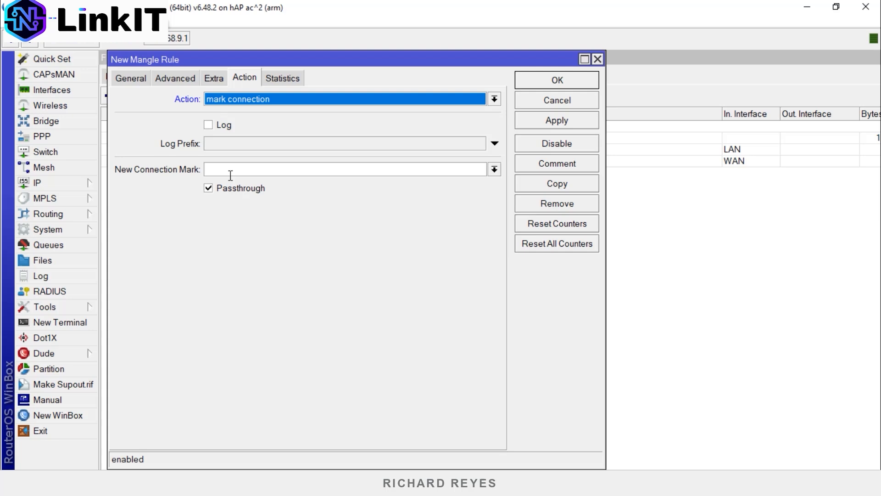
text(D)
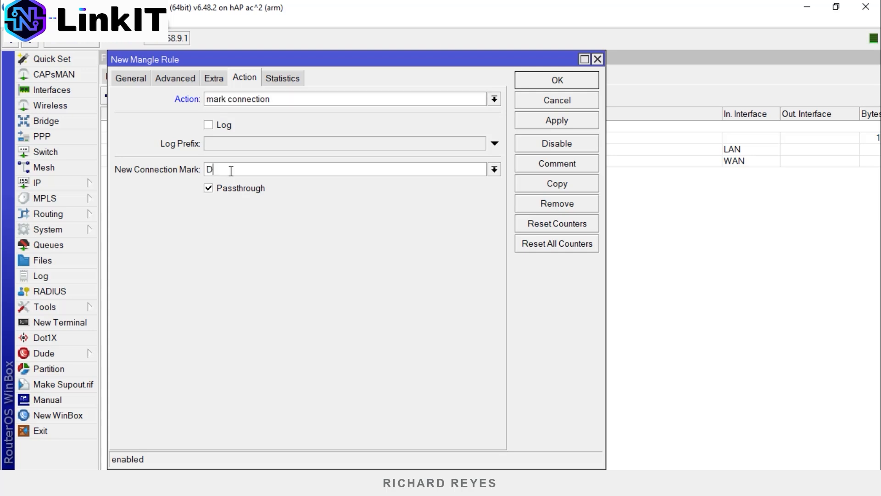
text(NS_)
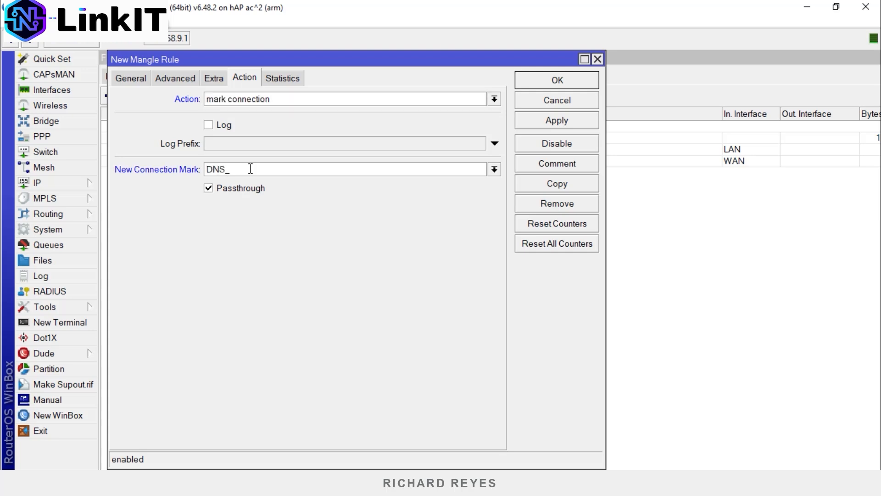
mouse_move(271, 266)
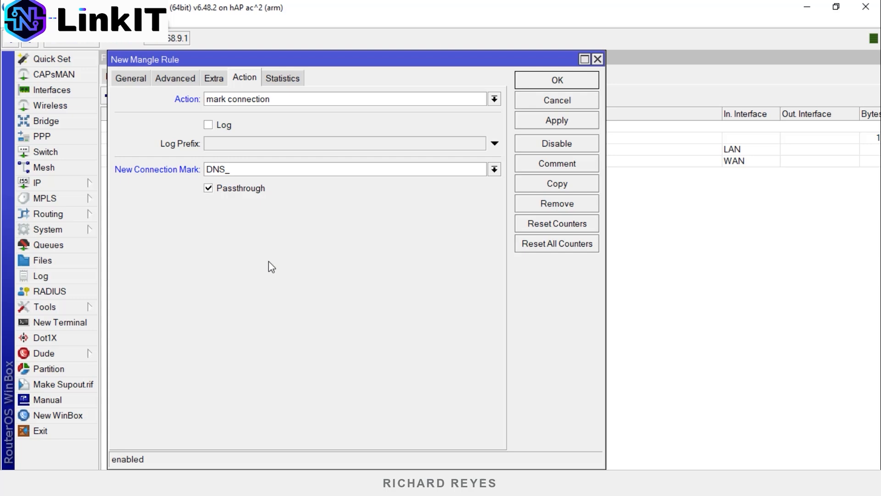
text(Conn)
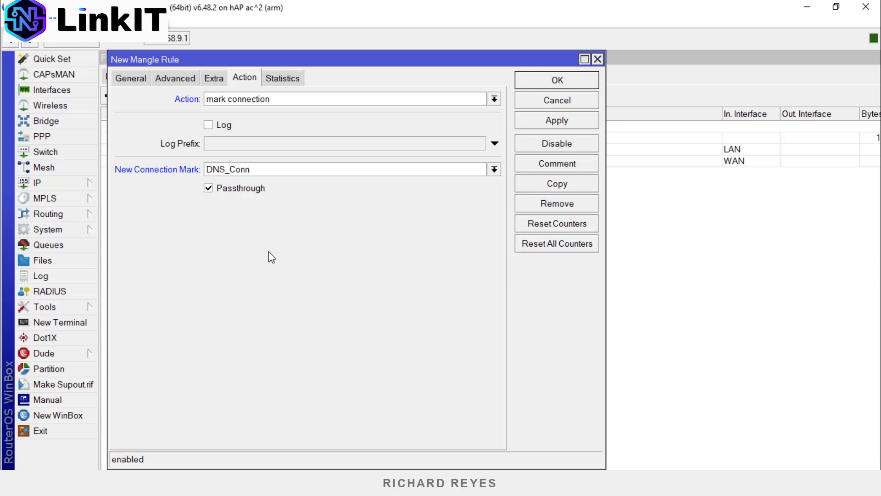
mouse_move(283, 248)
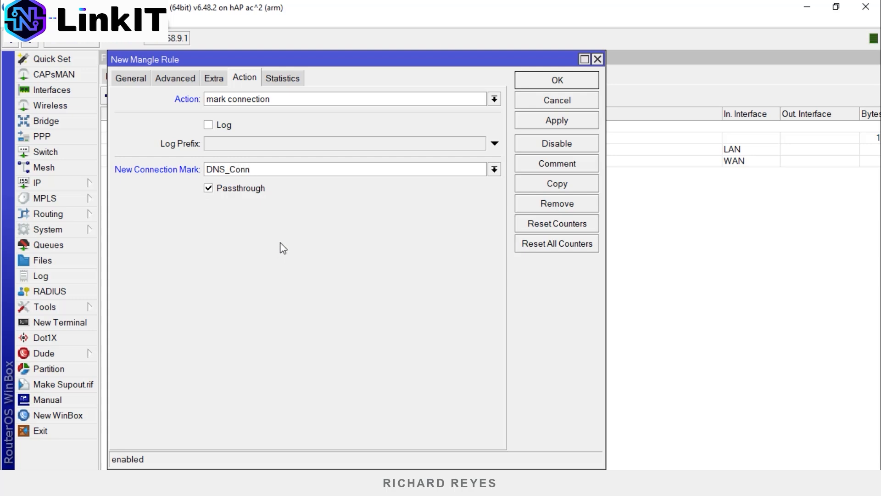
- Comment the rule DNS and save it to the mangle list
click(556, 163)
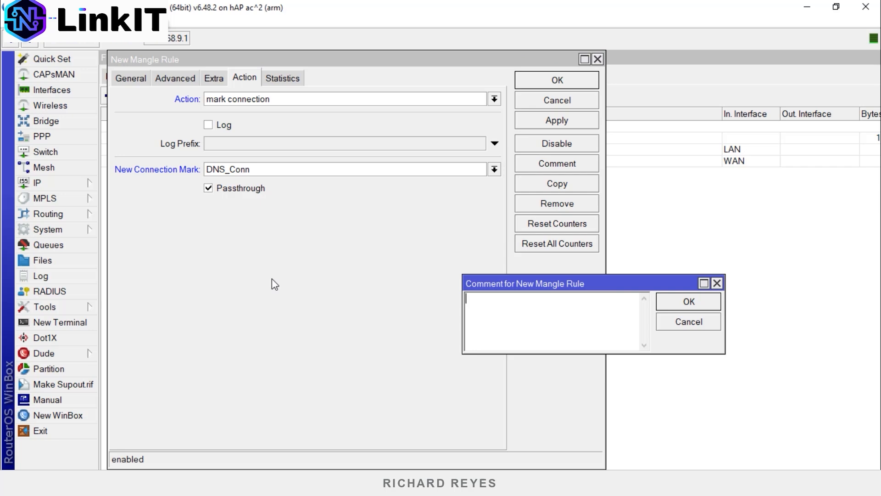
text(D)
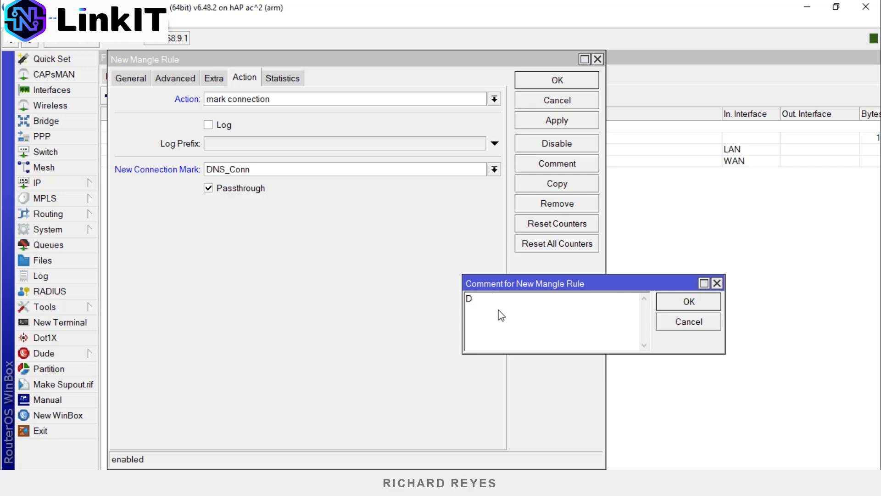
text(NS)
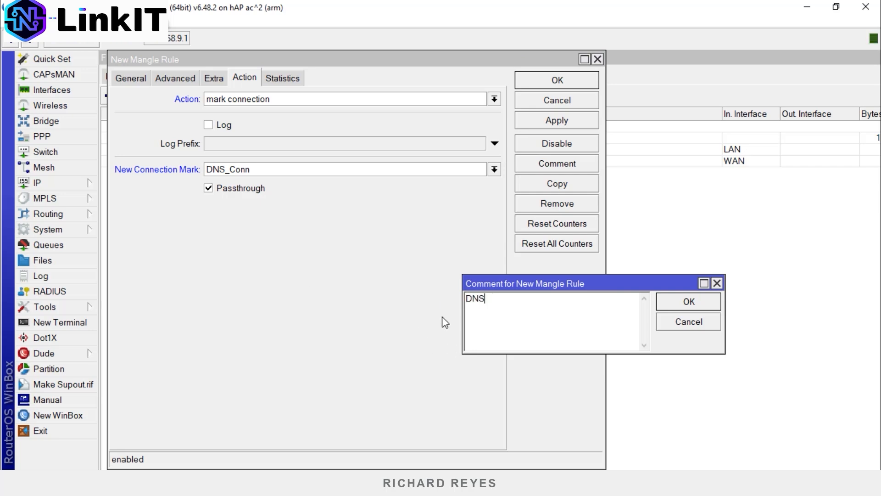
click(688, 301)
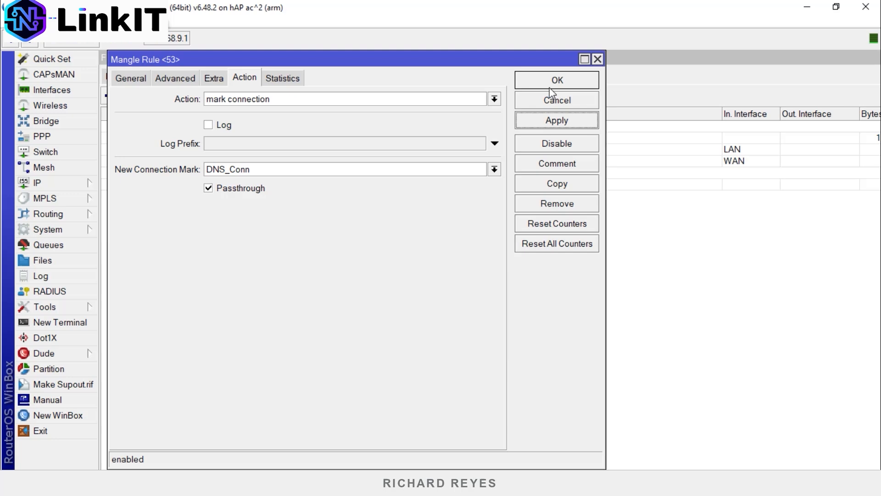
click(556, 79)
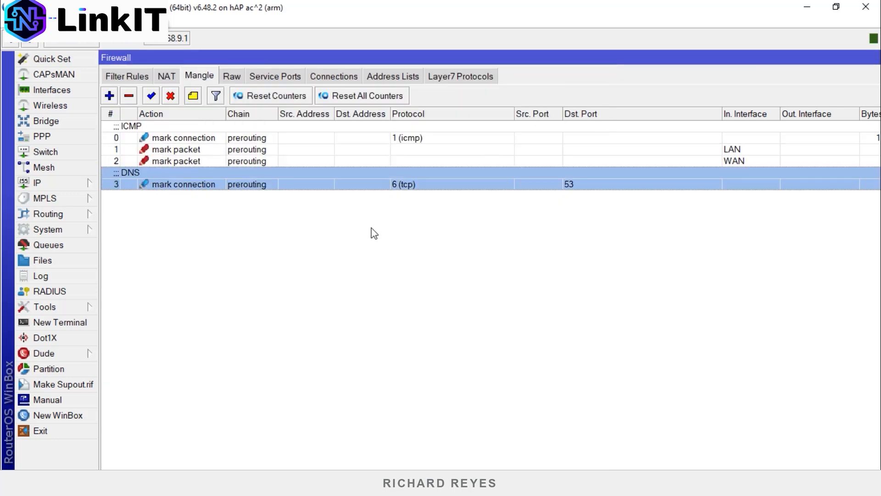
mouse_move(109, 96)
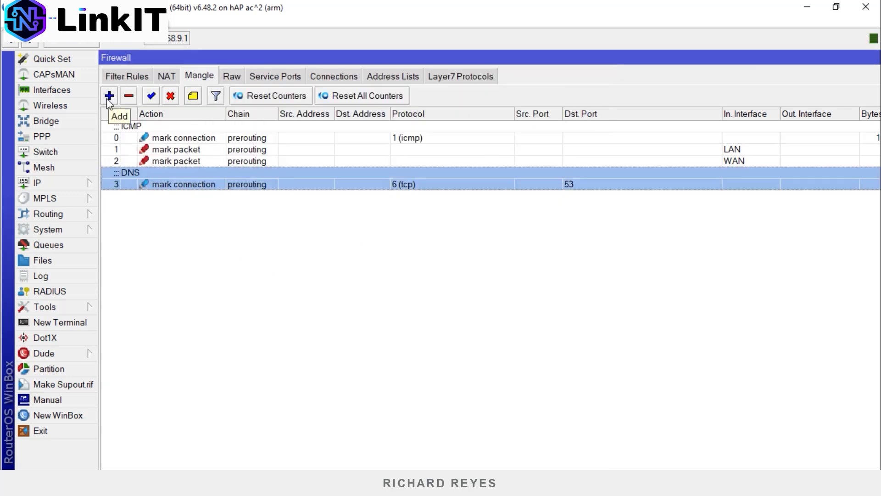
- Start a second mangle rule matching UDP destination port 53
click(109, 96)
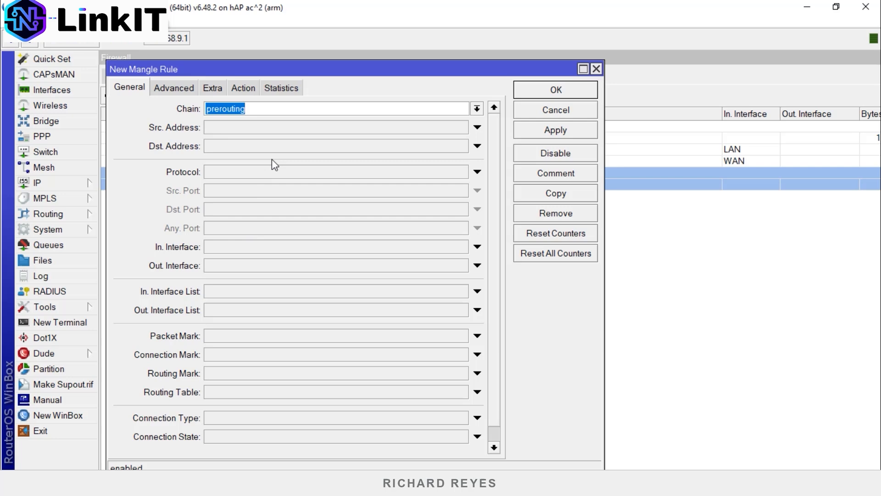
mouse_move(456, 184)
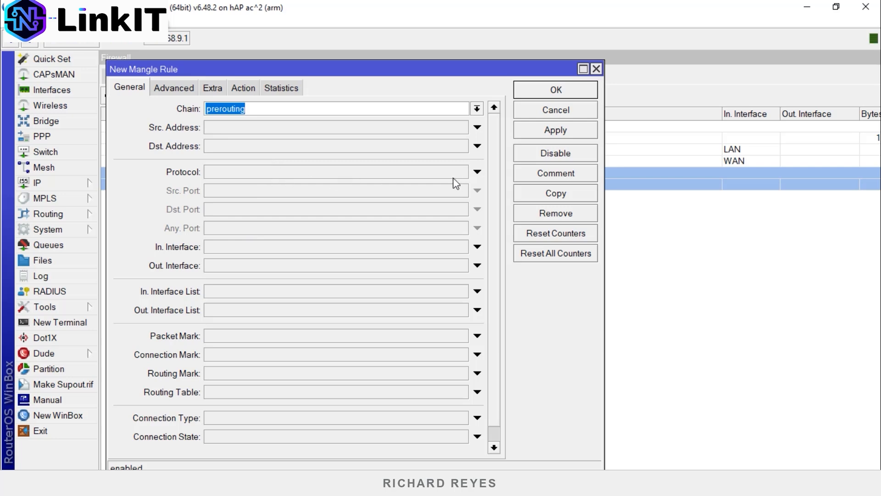
click(477, 171)
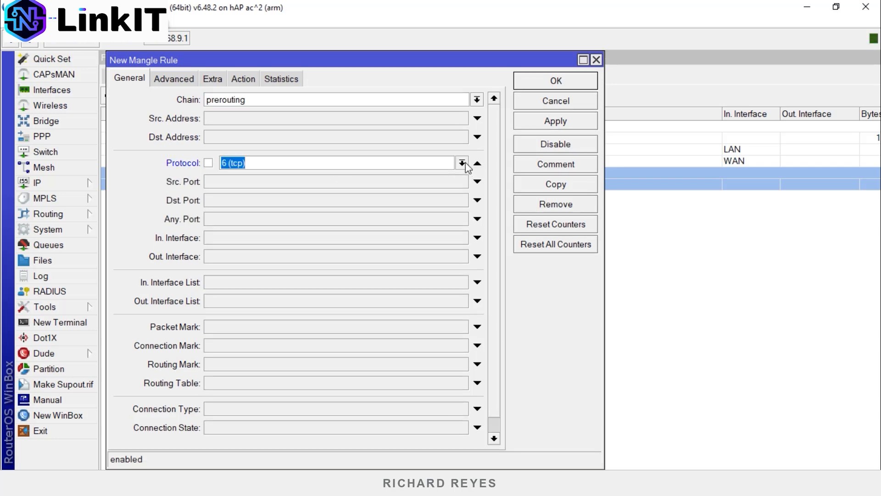
click(461, 162)
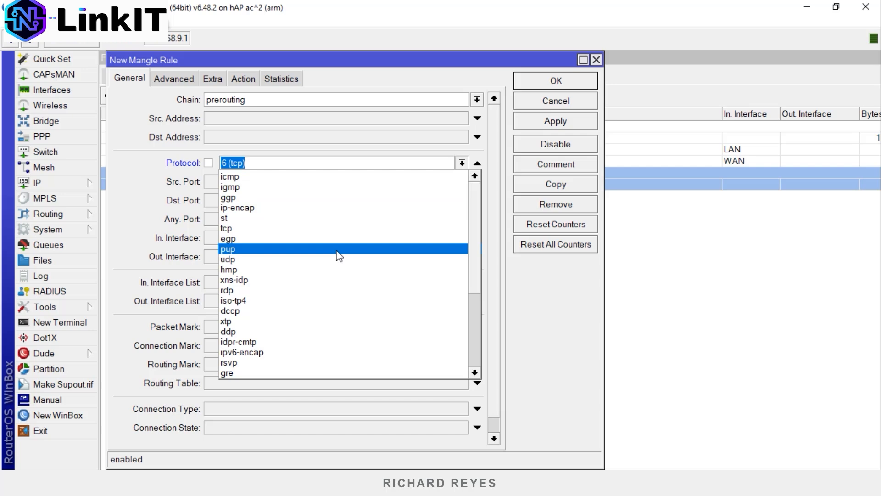
click(227, 259)
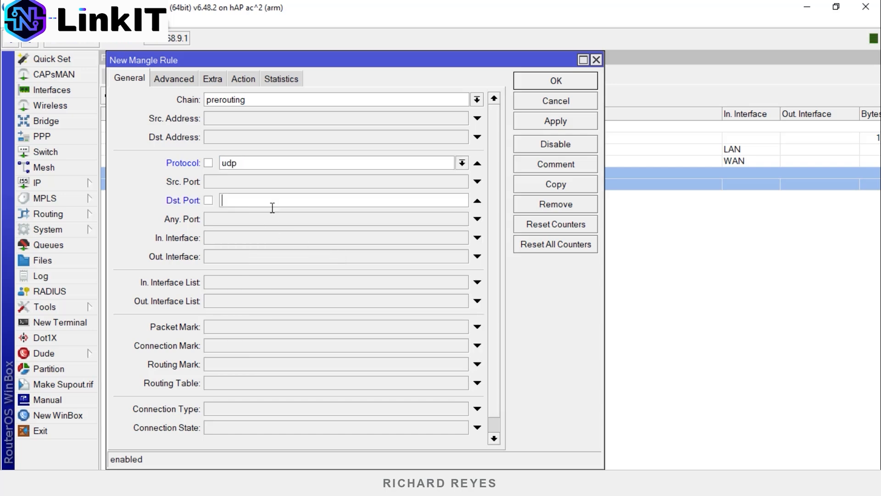
text(53)
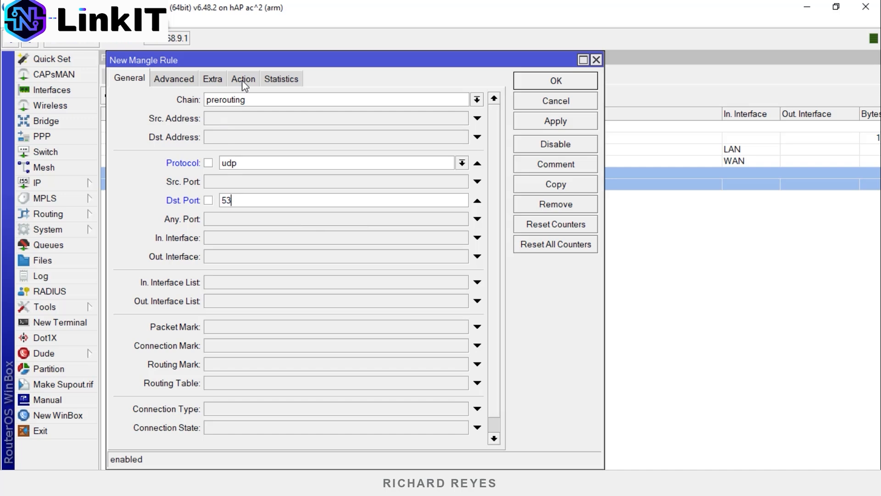
- Make it mark connections as DNS_Conn and save the rule
click(242, 78)
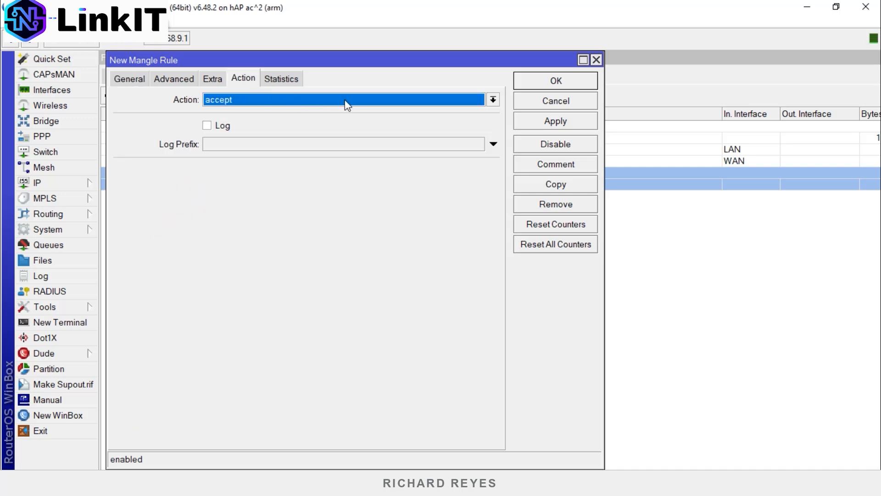
click(492, 99)
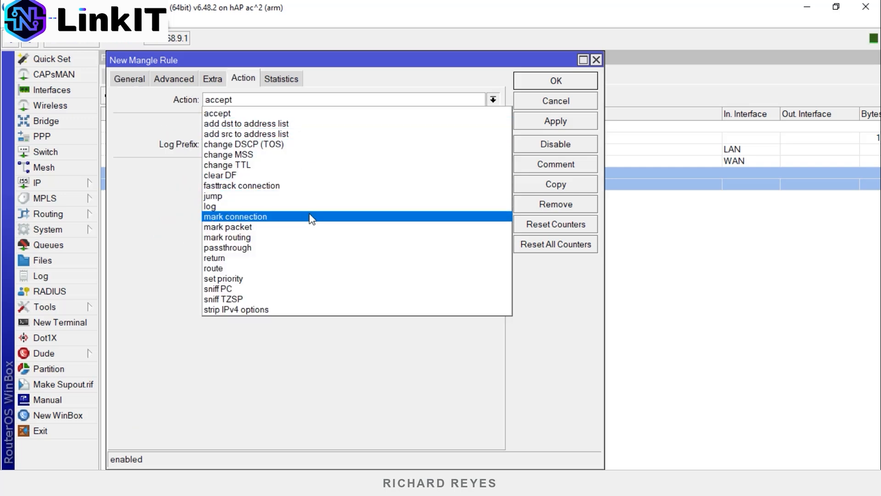
click(235, 217)
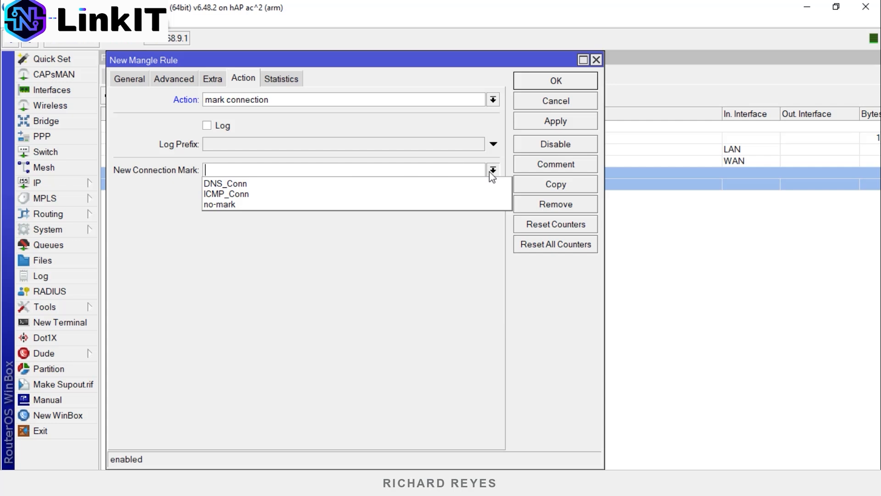
mouse_move(398, 172)
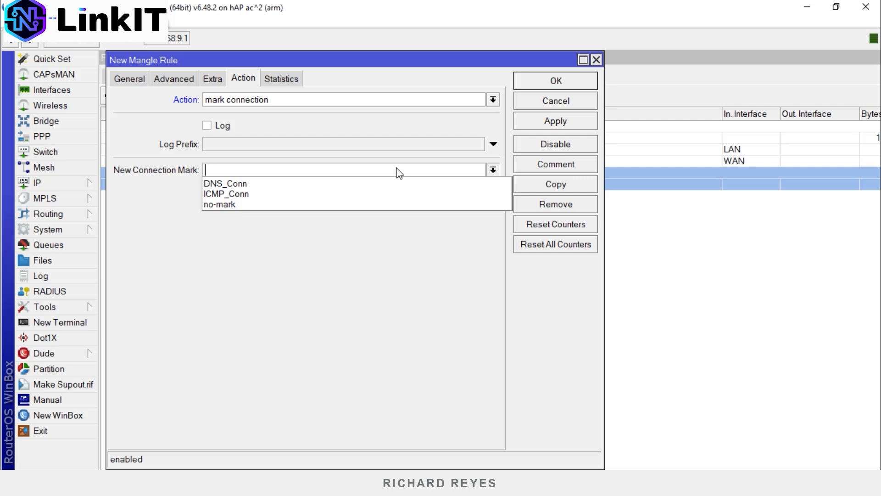
mouse_move(384, 183)
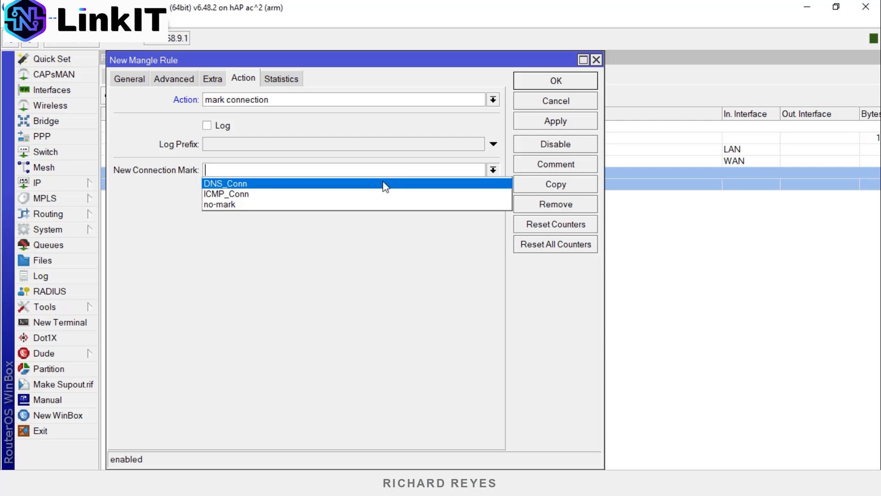
click(226, 183)
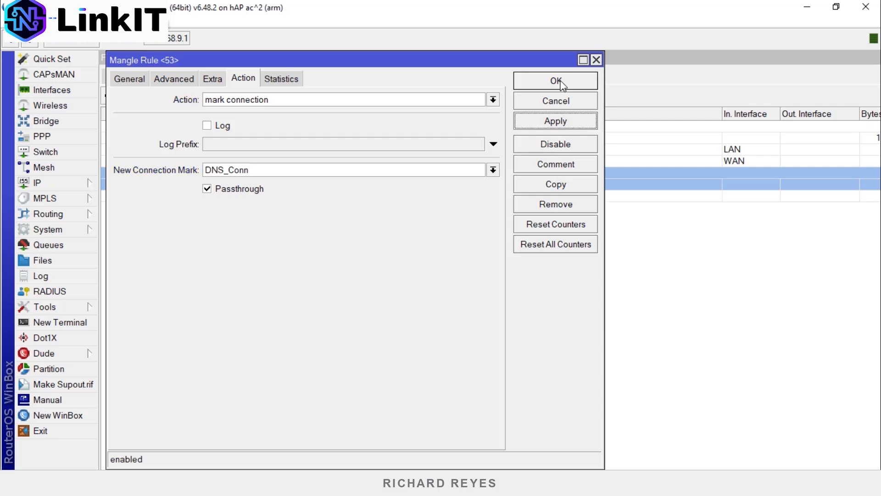
click(554, 81)
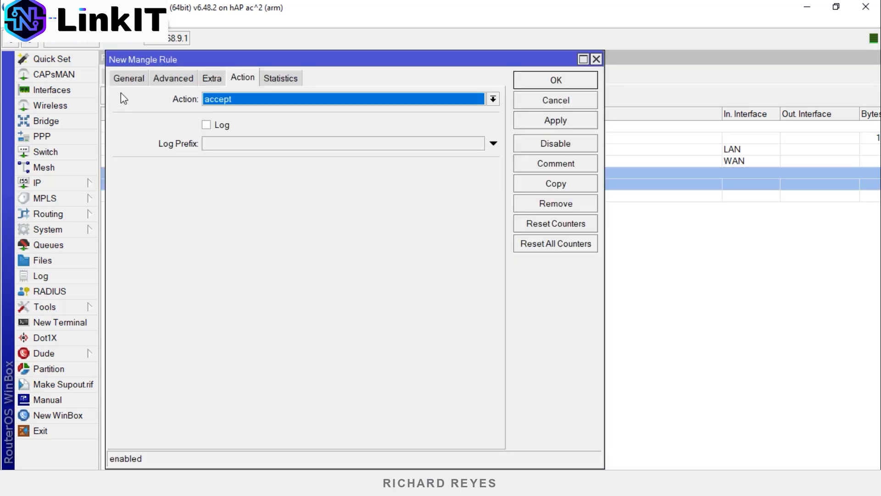
- Match traffic arriving on LAN with connection mark DNS_Conn
click(129, 77)
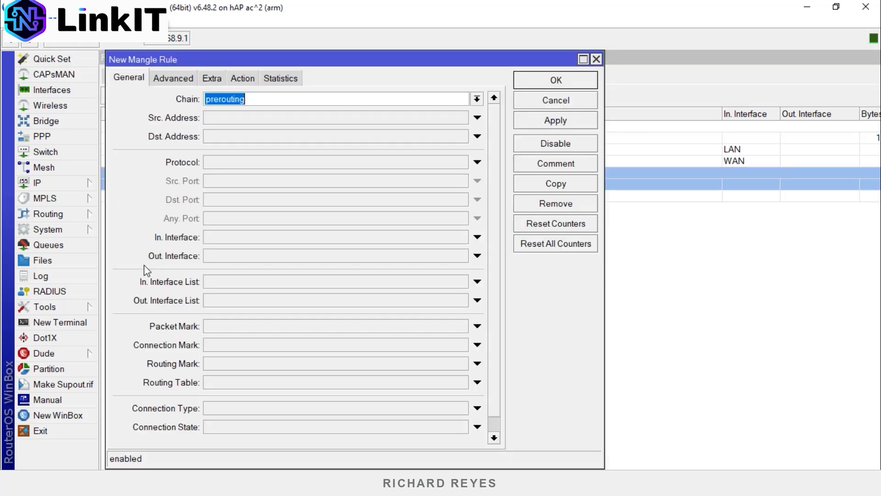
mouse_move(363, 236)
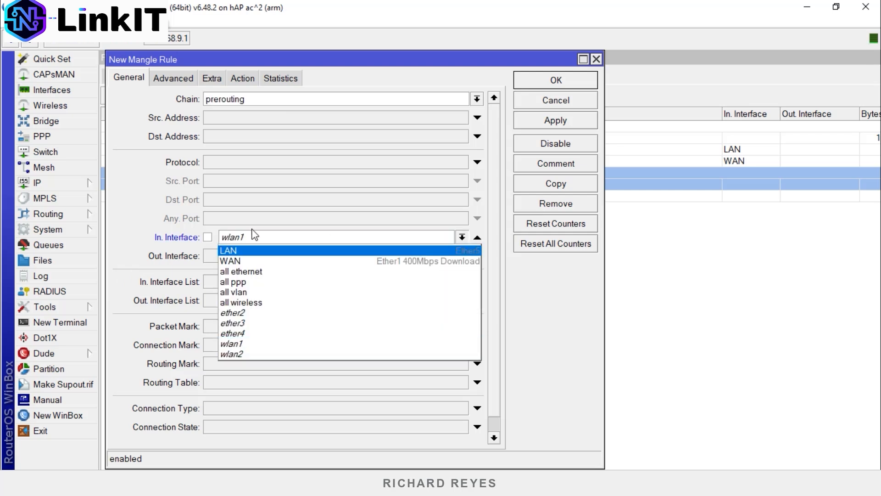
click(228, 250)
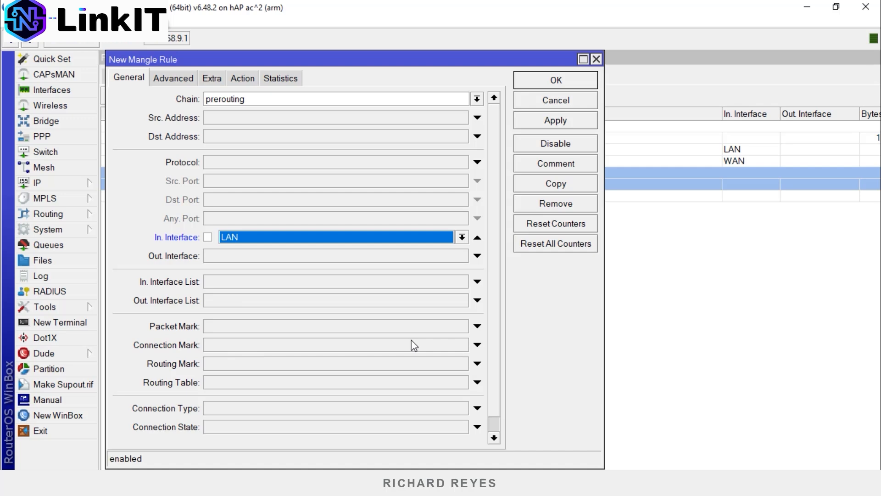
click(476, 344)
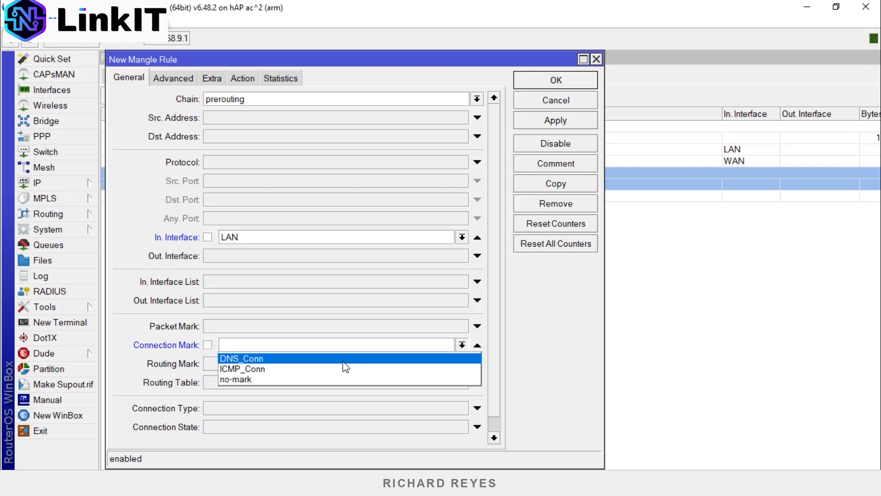
click(241, 358)
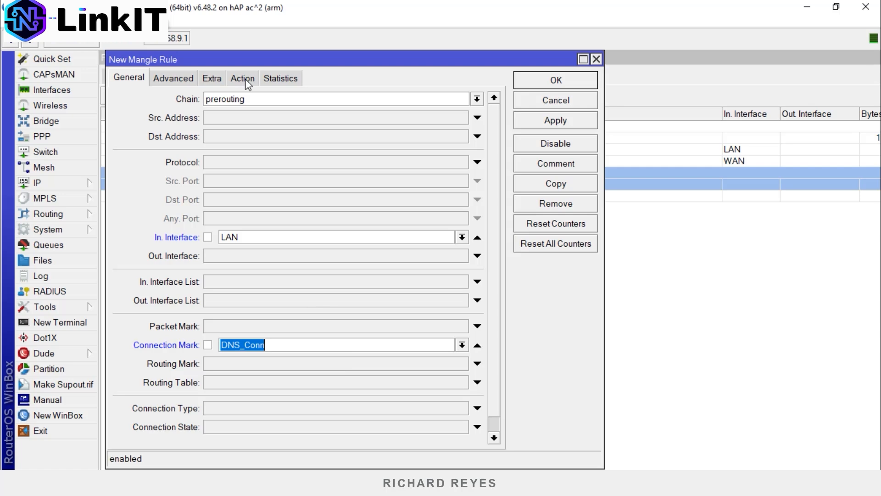
- Mark those packets DNS_Up with passthrough off and save the rule
click(242, 77)
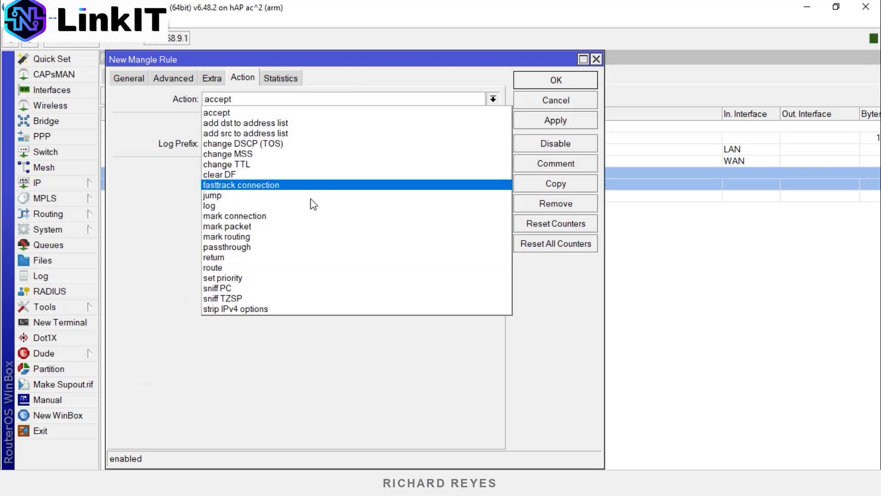
click(227, 226)
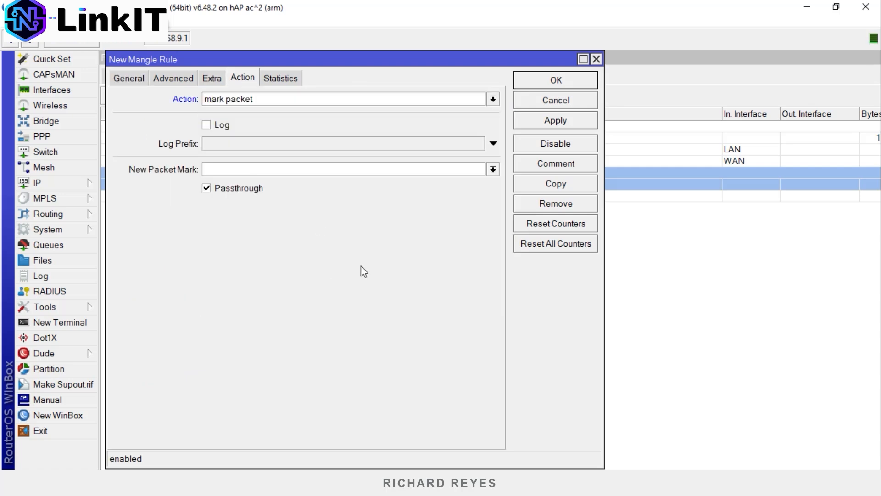
text(DNS_U)
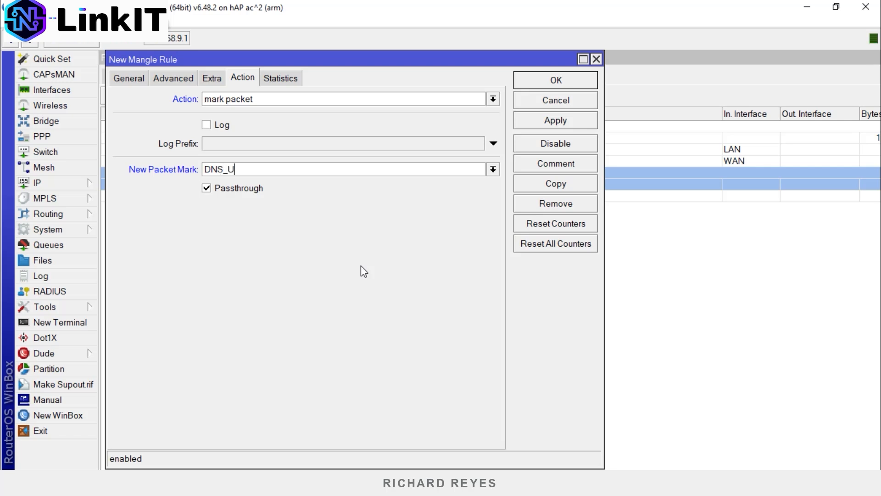
text(p)
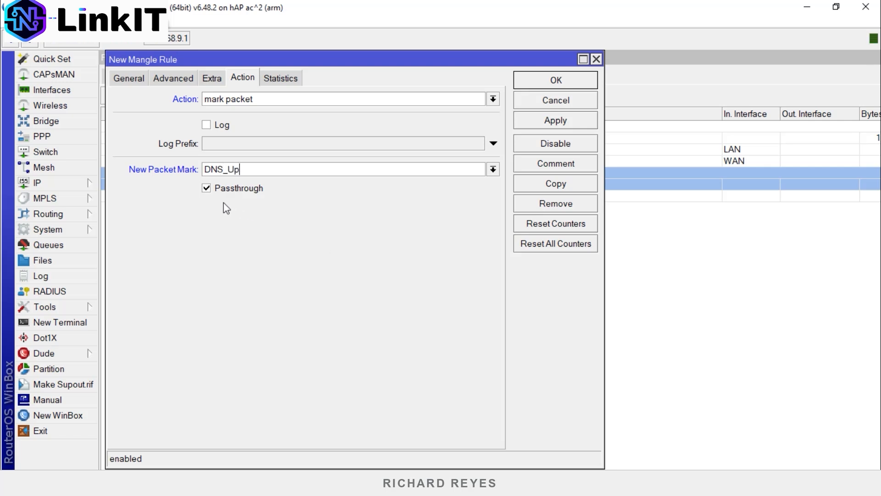
click(206, 187)
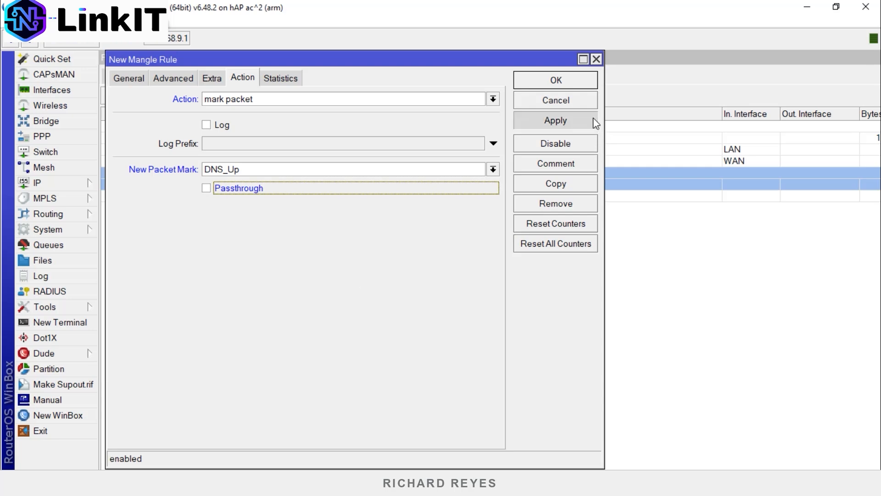
click(554, 79)
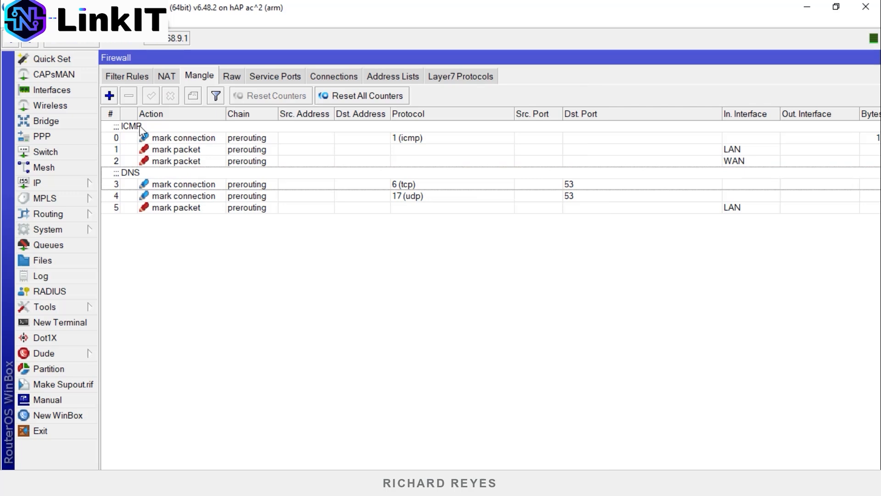
- Start a new rule matching WAN-inbound traffic with connection mark DNS_Conn
click(109, 95)
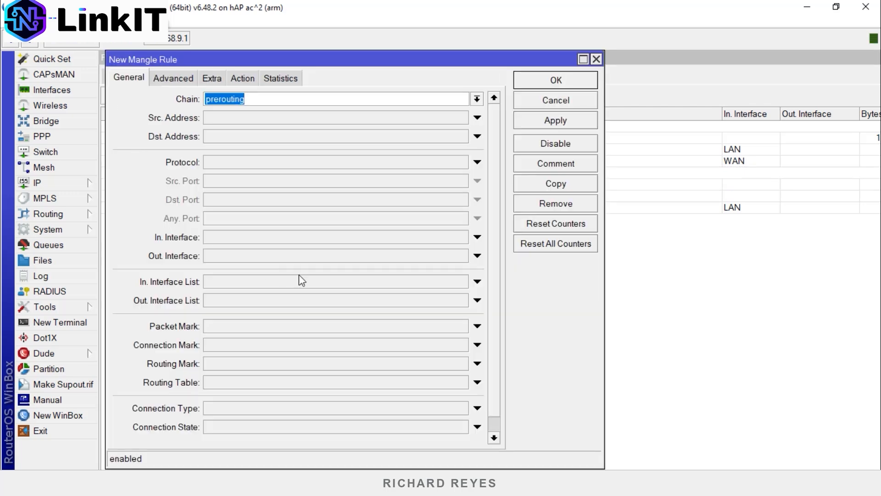
click(478, 236)
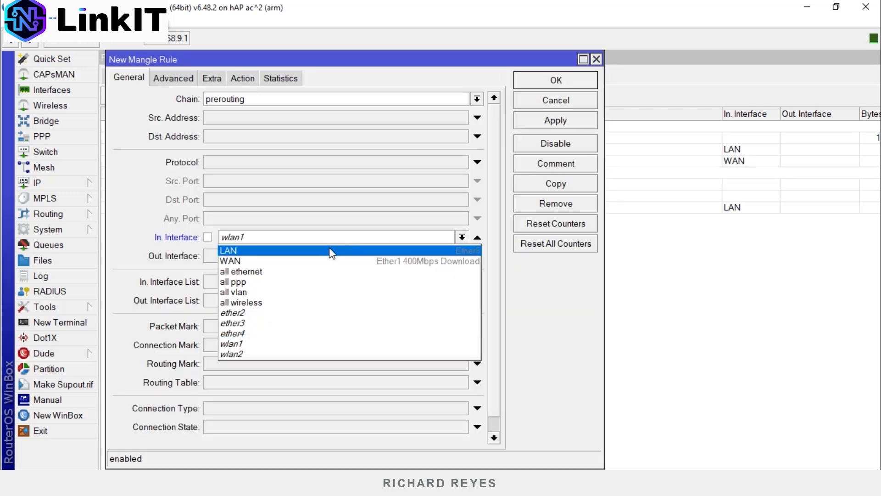
click(230, 261)
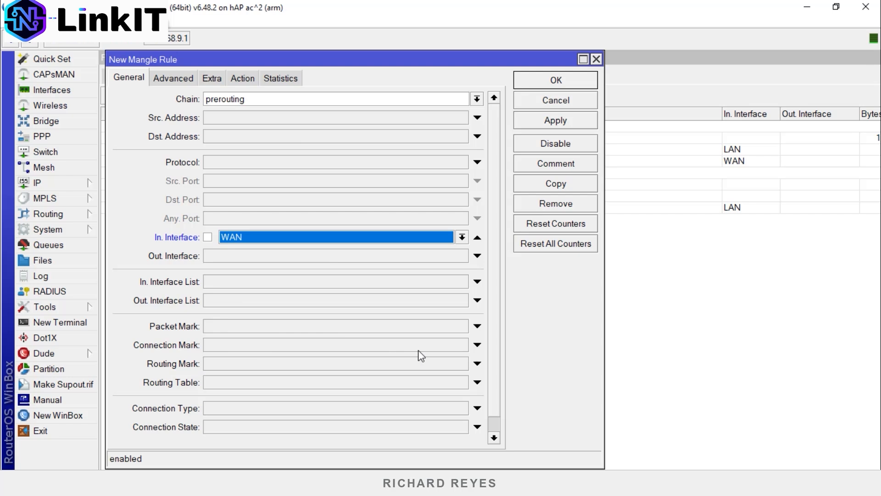
click(477, 344)
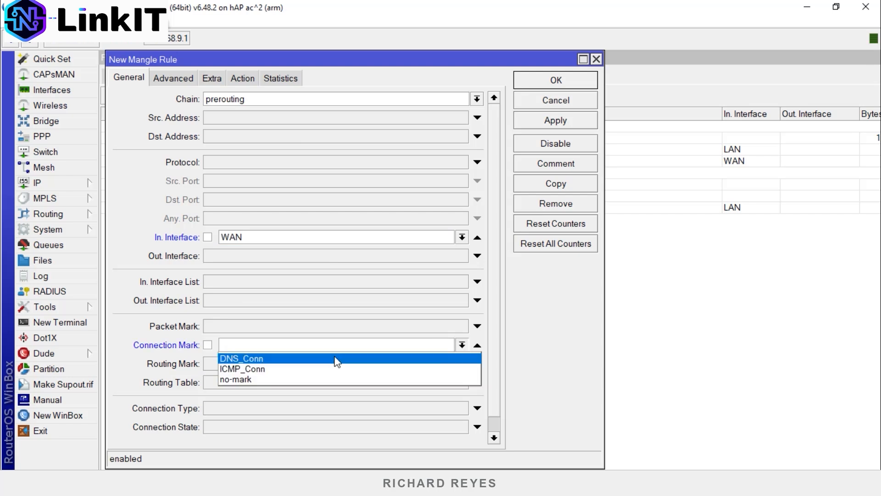
click(242, 77)
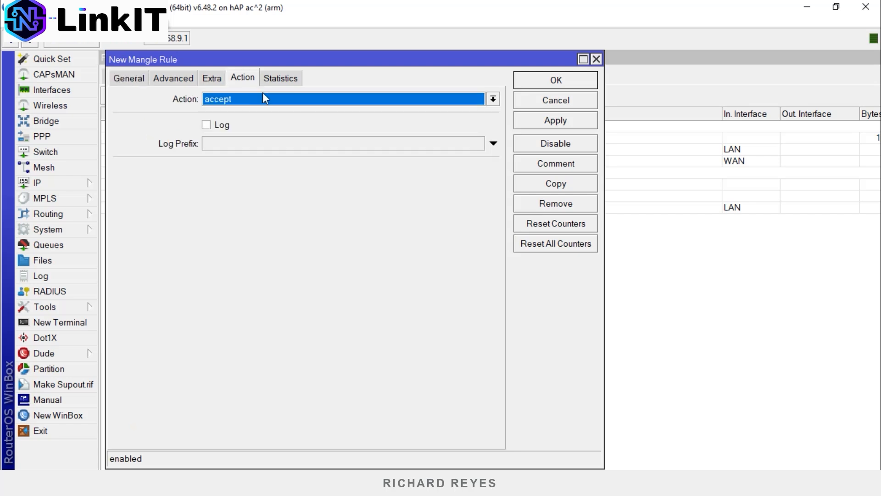
- Set its action to mark packet with new packet mark DNS_Down
click(492, 99)
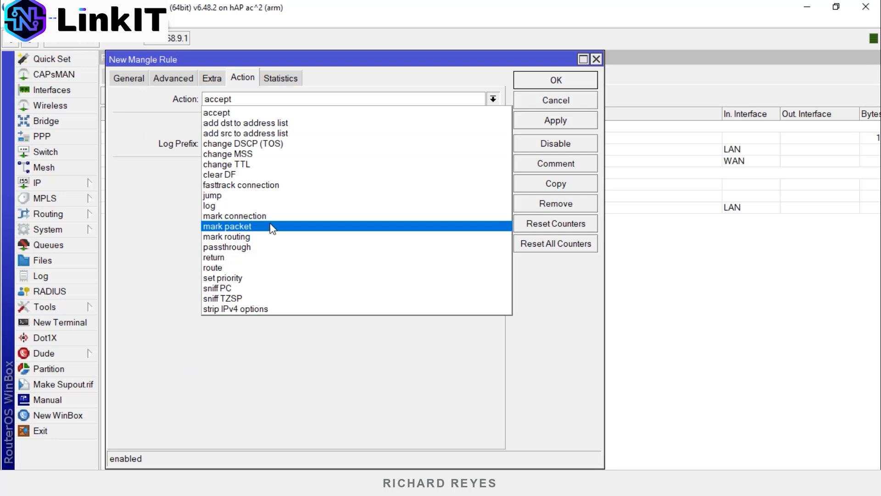
click(227, 226)
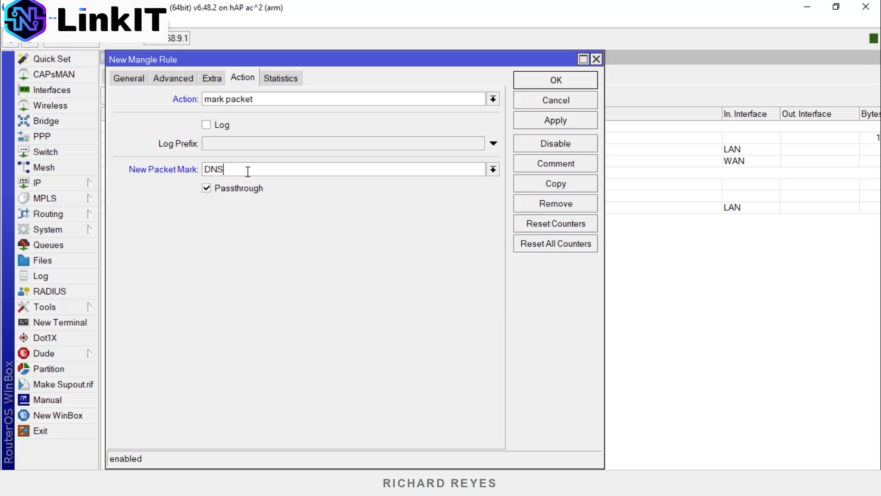
text(_Do)
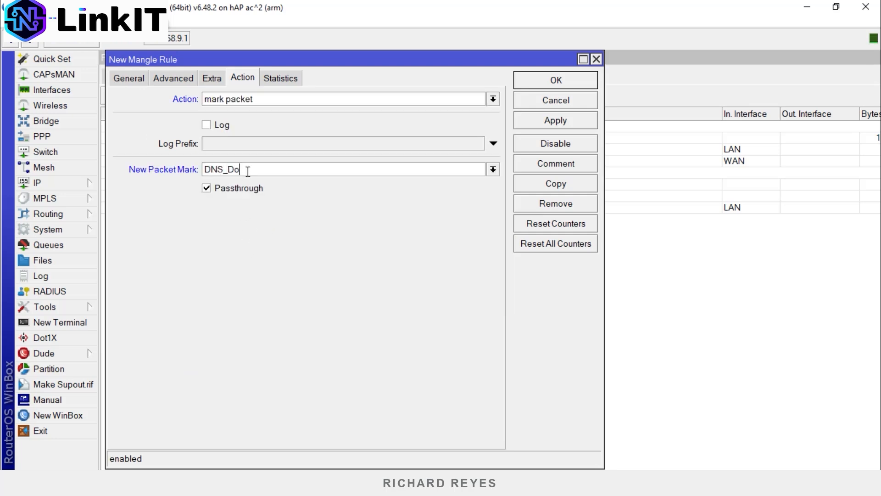
text(wn)
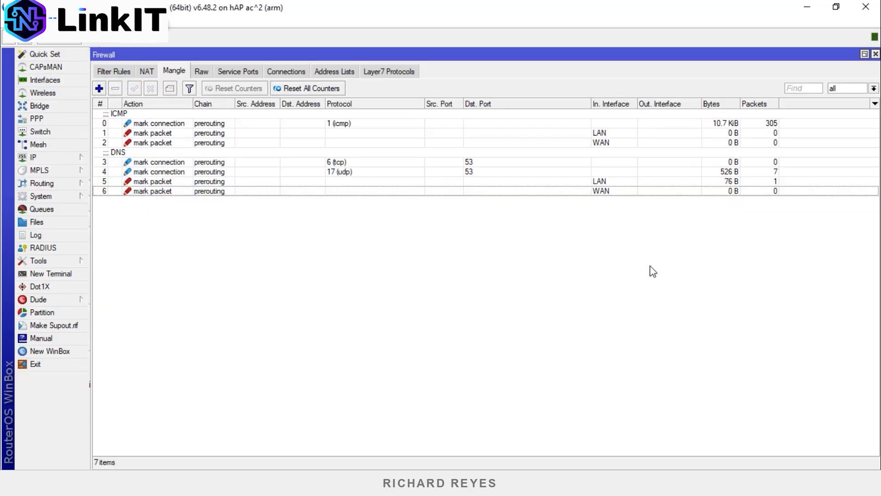
mouse_move(751, 182)
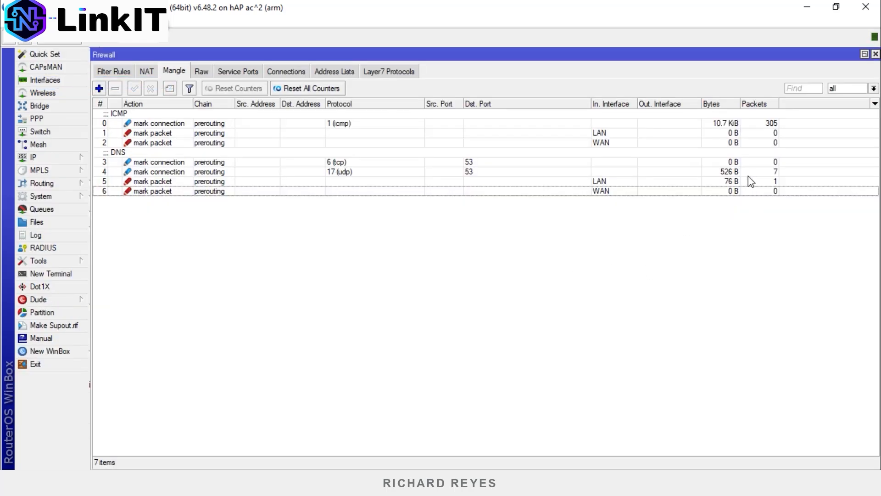
click(337, 171)
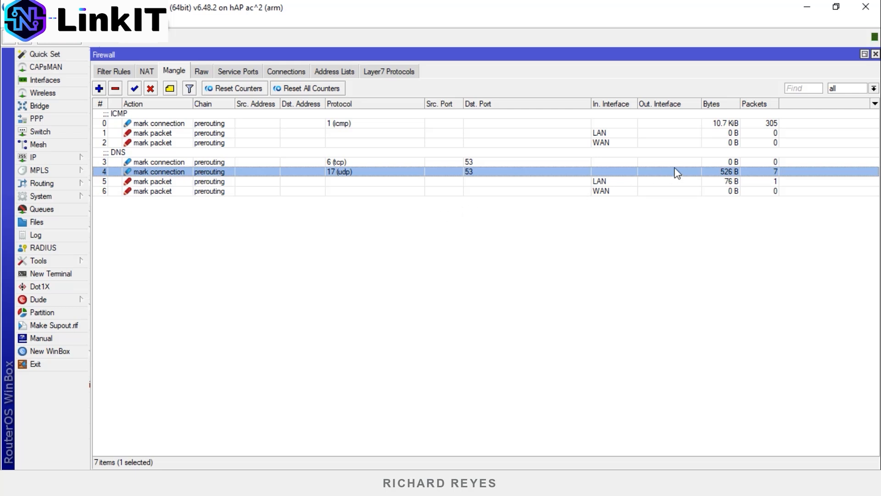
mouse_move(645, 186)
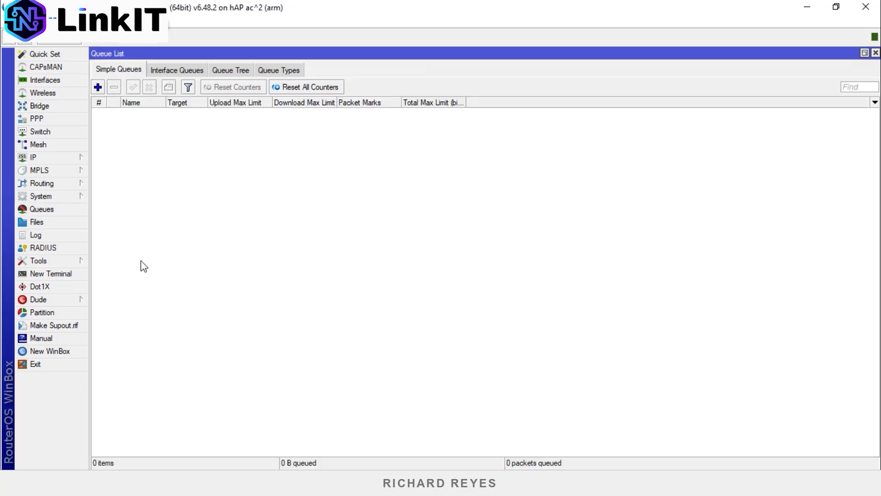
- Show the Queue Tree zoomed in and begin a new queue entry
click(230, 69)
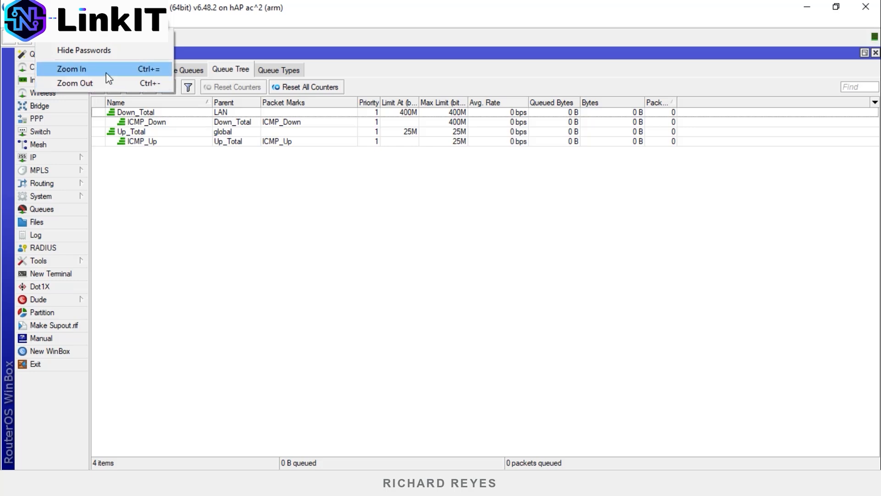
click(71, 69)
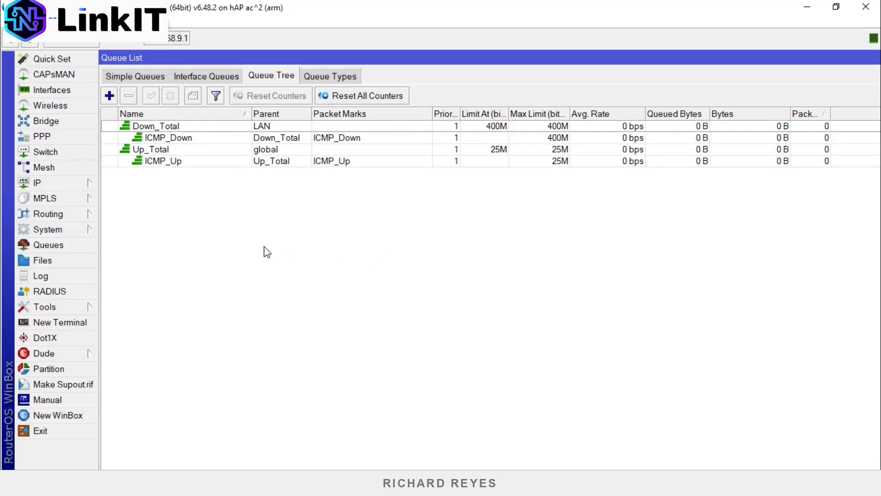
click(109, 95)
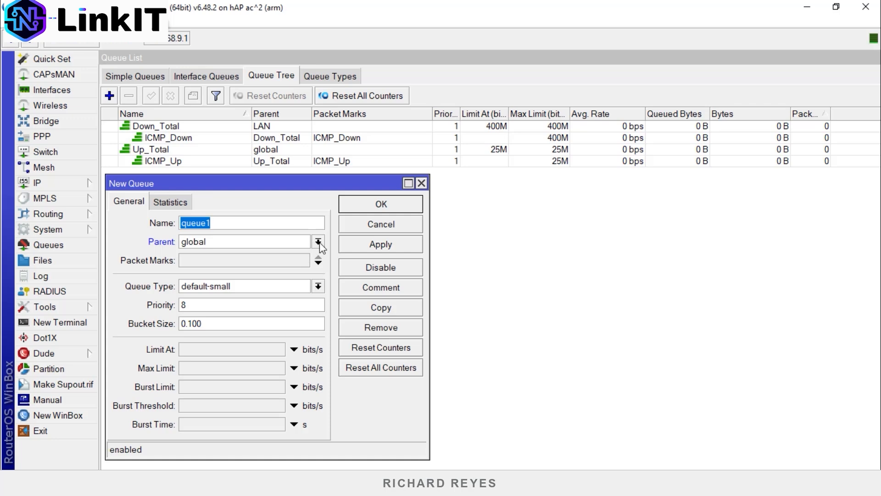
- Set parent Down_Total, packet mark DNS_Down and priority 2
click(318, 242)
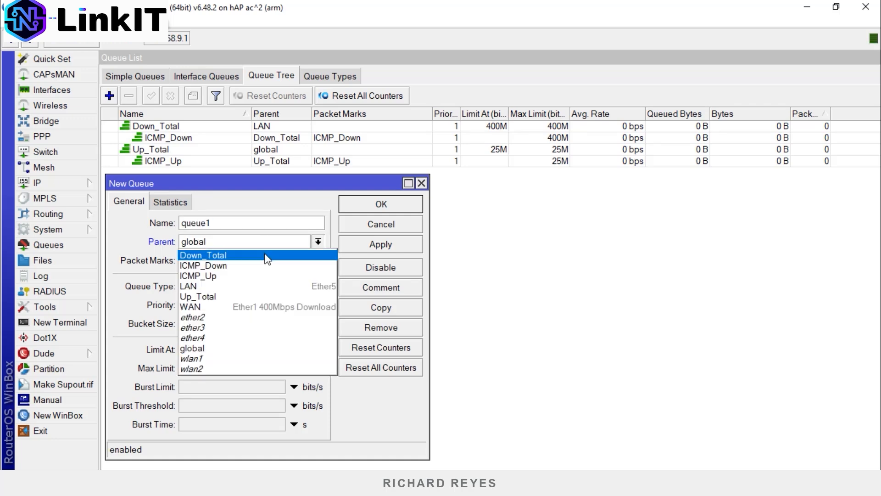
click(203, 254)
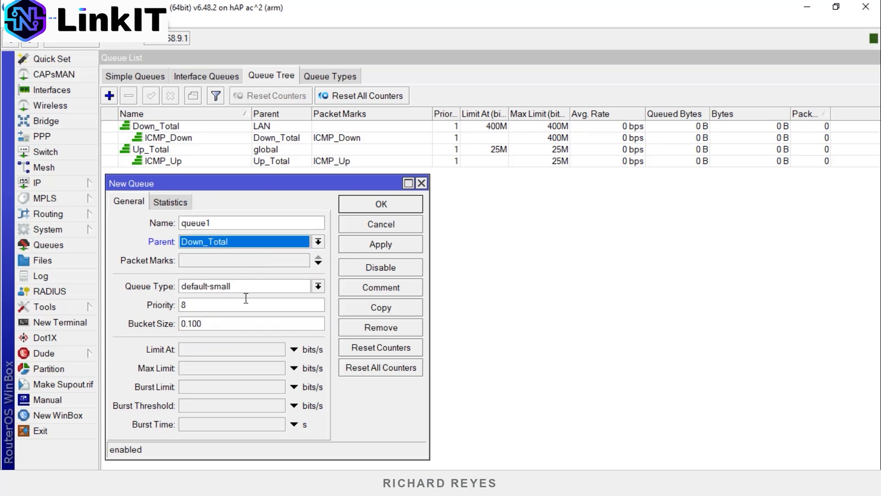
click(302, 259)
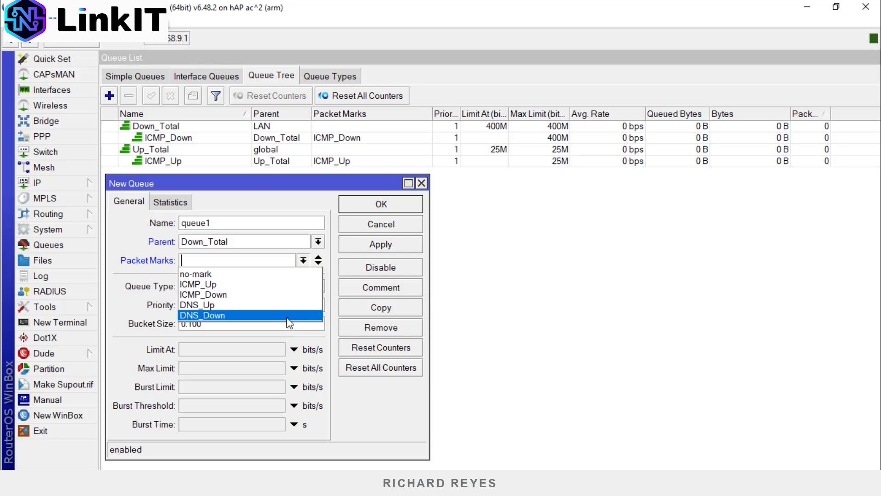
click(202, 315)
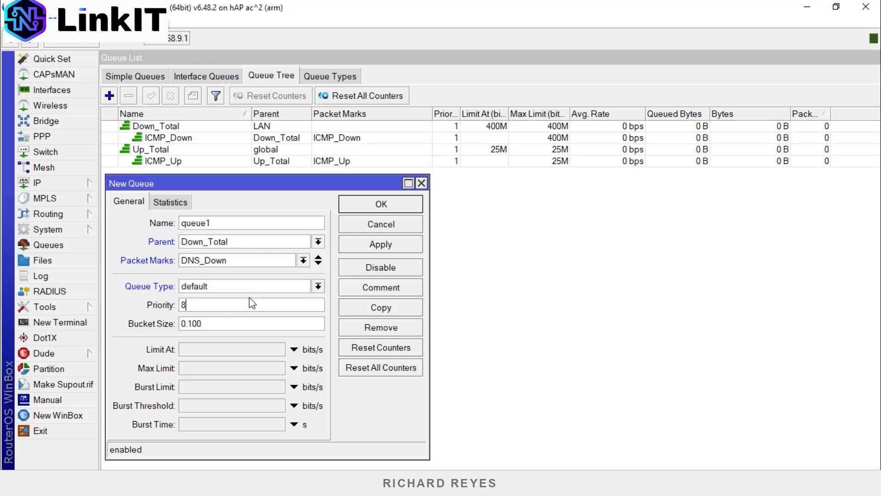
text(2)
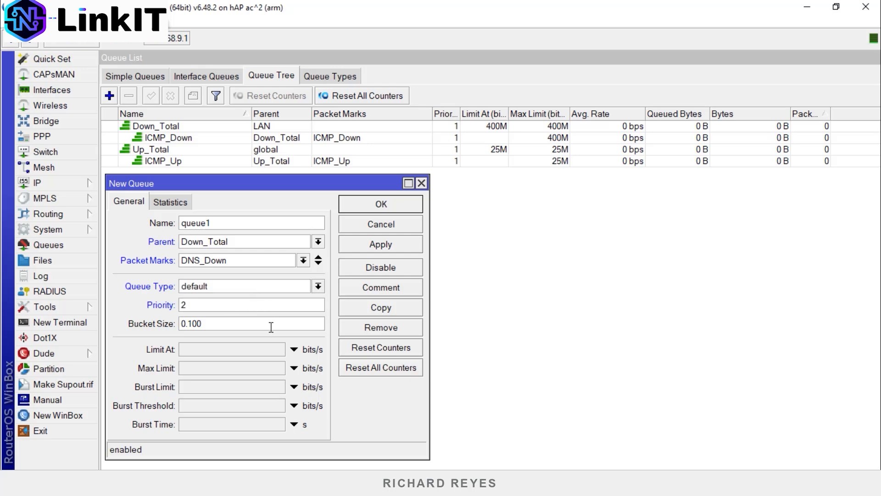
- Give the queue a 400M max limit, name it DNS_Down and save it
click(231, 367)
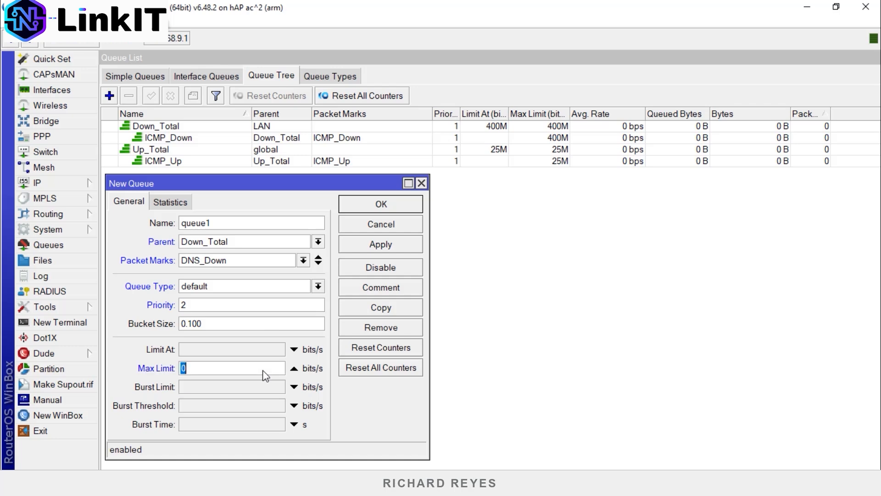
text(400)
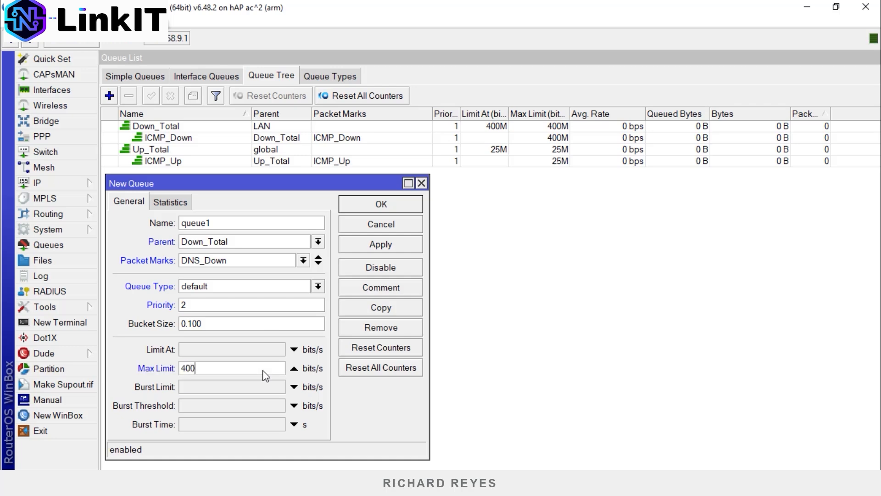
text(M)
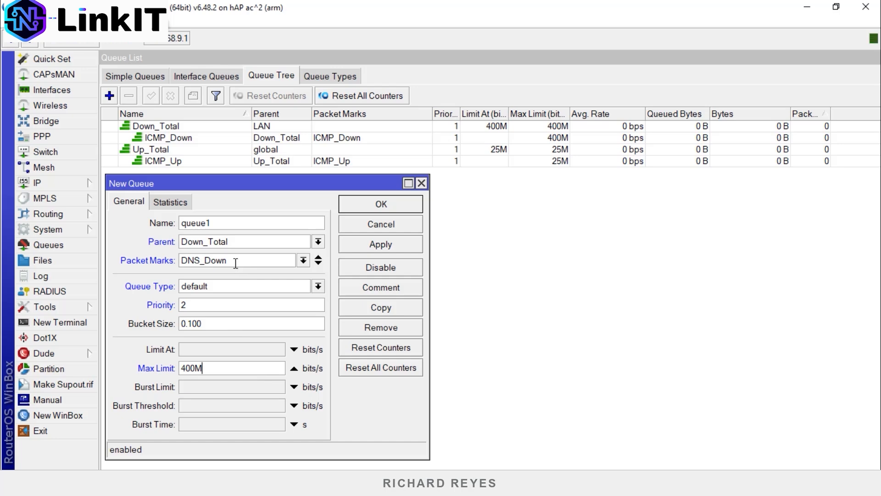
double_click(219, 260)
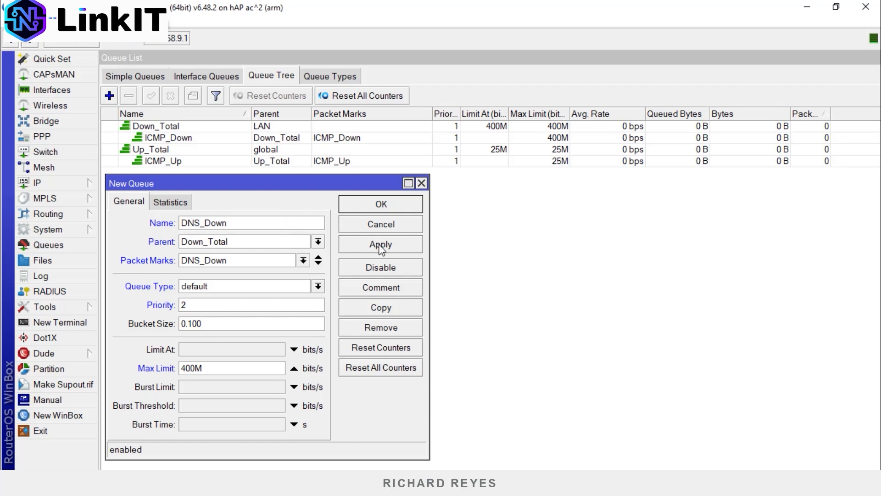
click(379, 203)
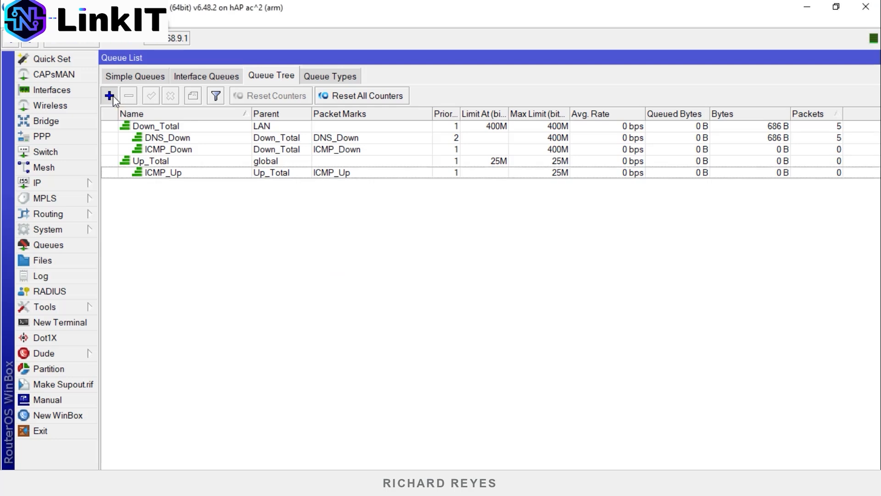
- Create a queue under Up_Total with packet mark and name DNS_Up
click(109, 94)
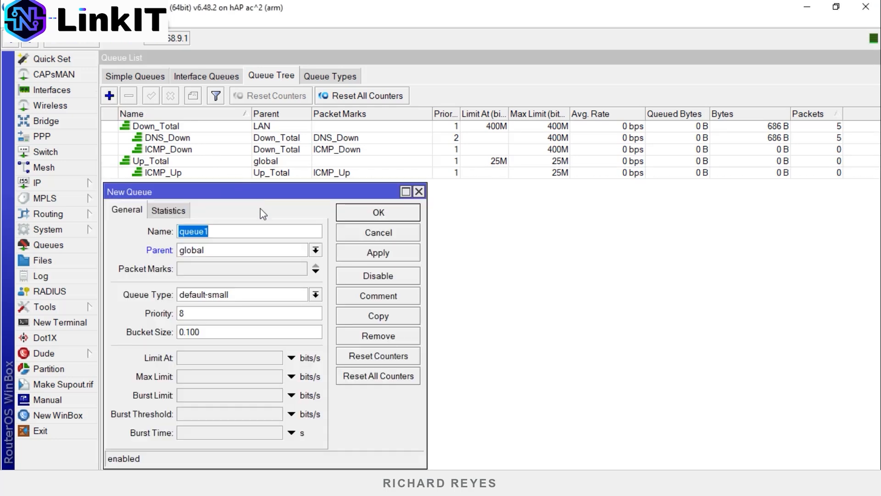
click(314, 250)
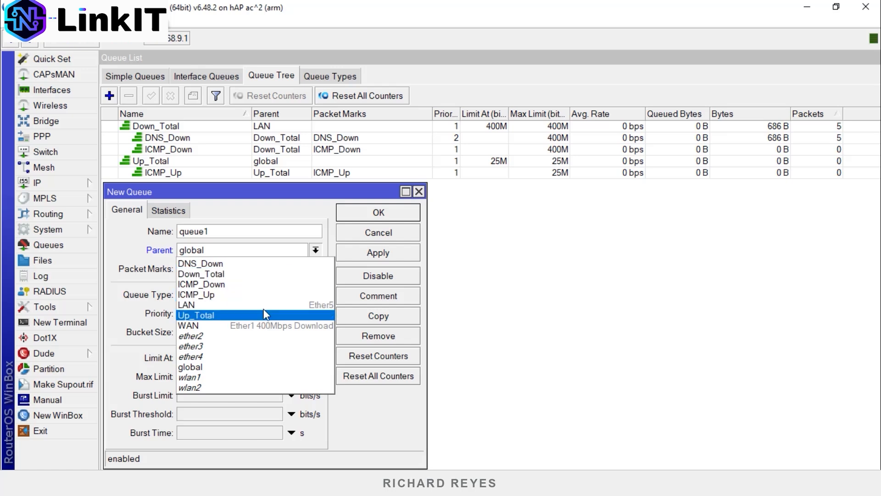
click(196, 315)
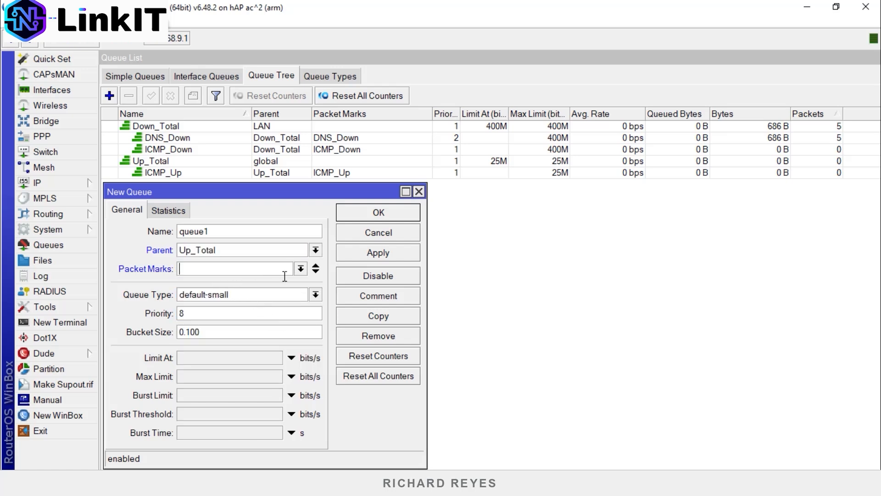
click(301, 268)
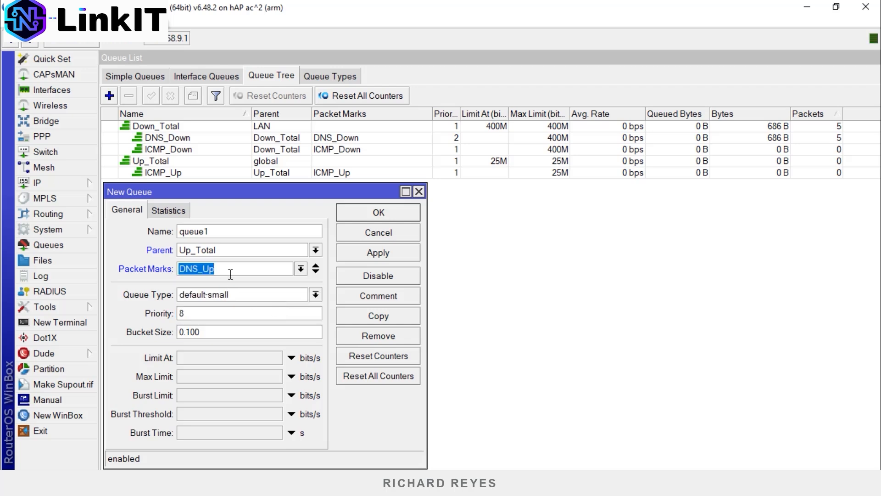
right_click(235, 268)
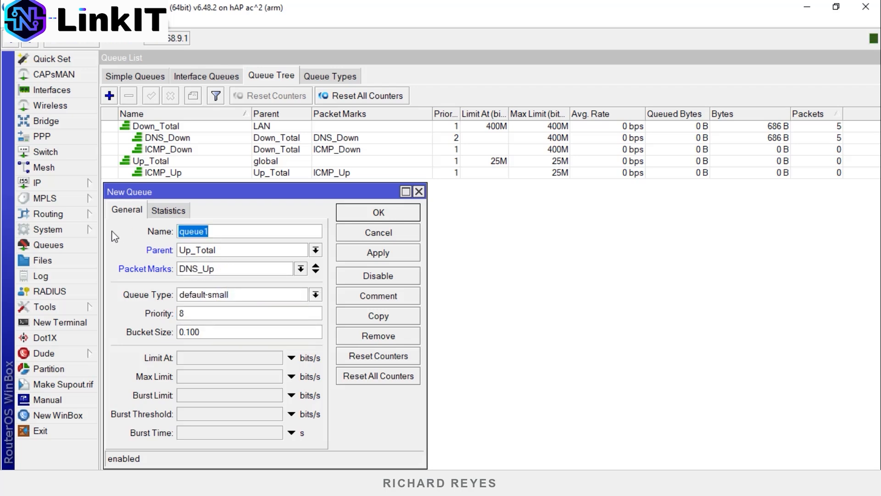
text(DNS_Up)
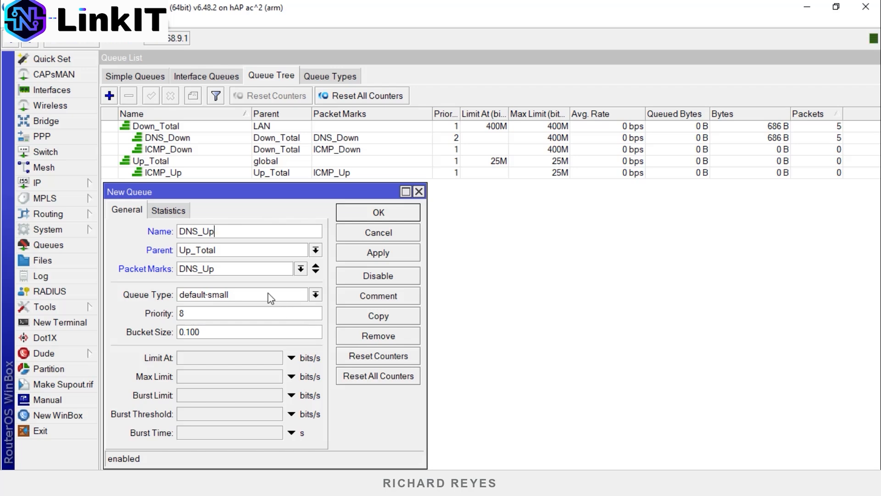
- Set queue type default, priority 2 and max limit 25M
click(315, 295)
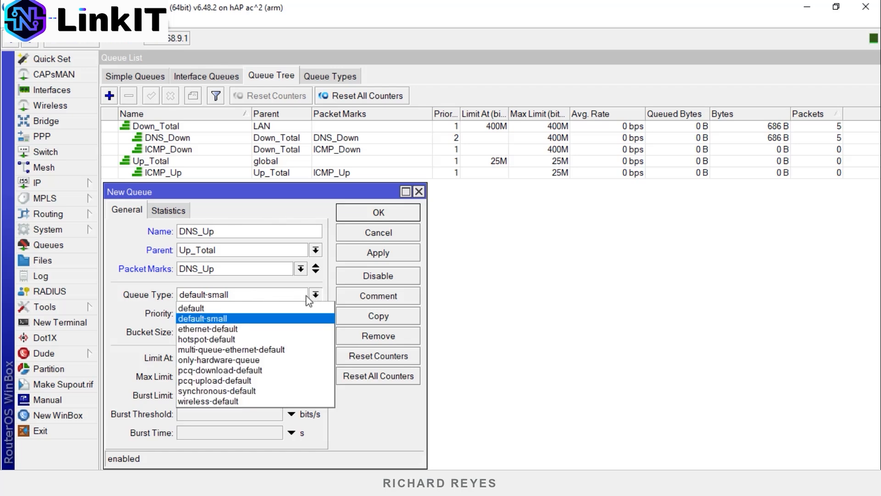
click(191, 309)
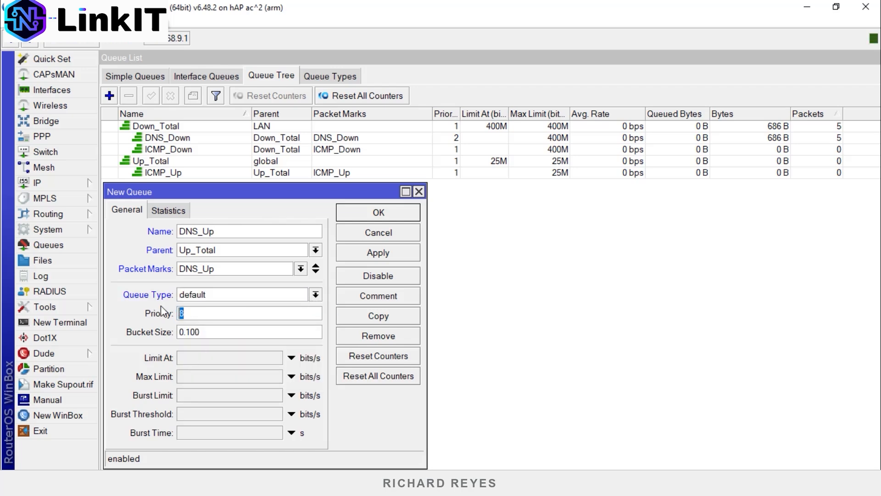
text(2)
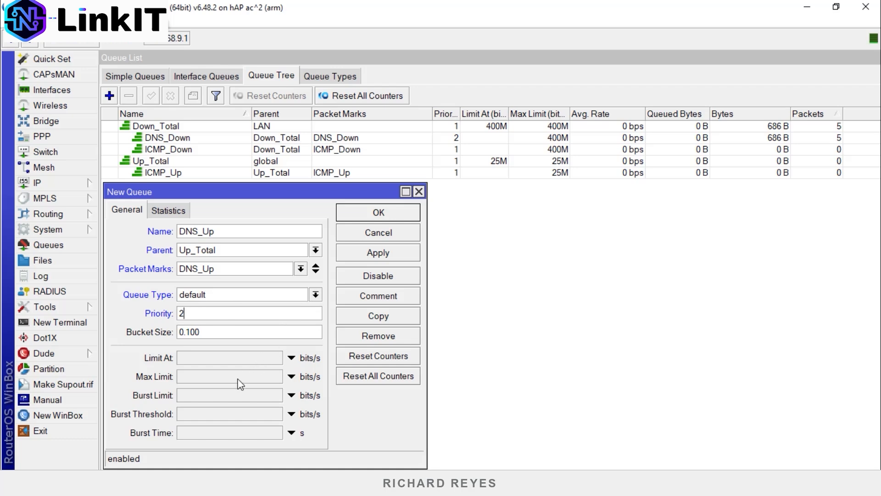
text(25)
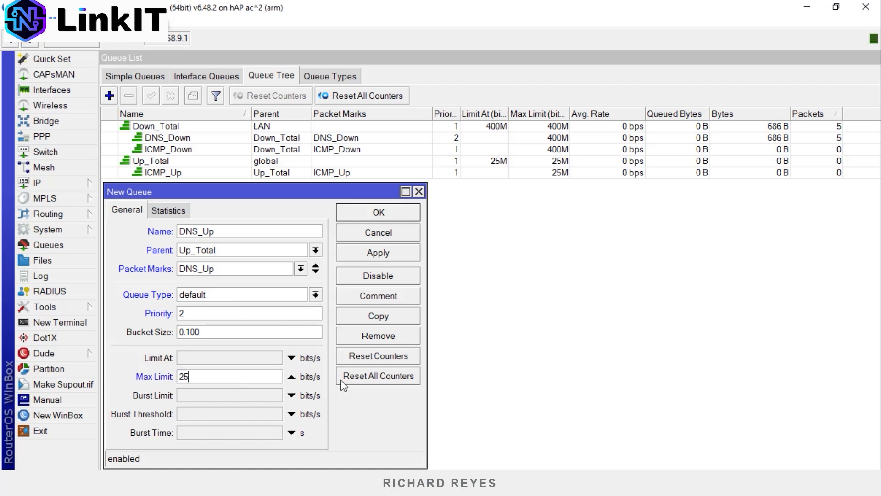
text(M)
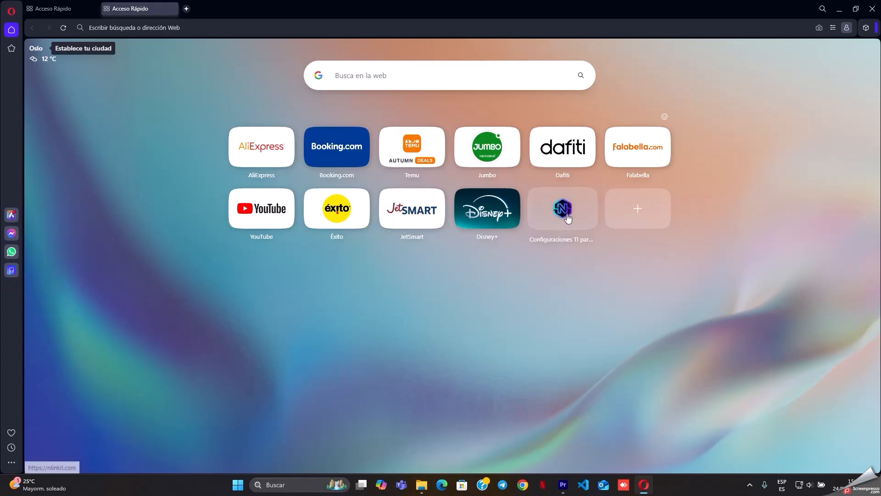
- Open the nlinkit.com shortcut from Opera's Speed Dial
click(562, 208)
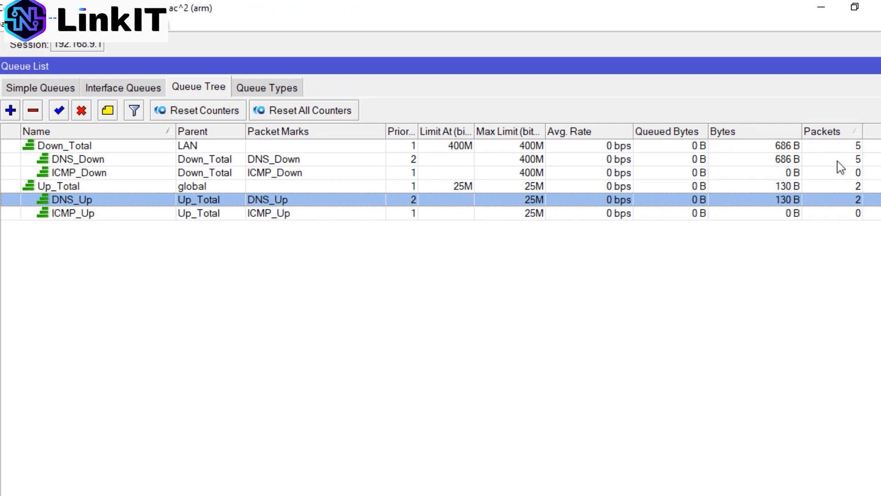
mouse_move(827, 221)
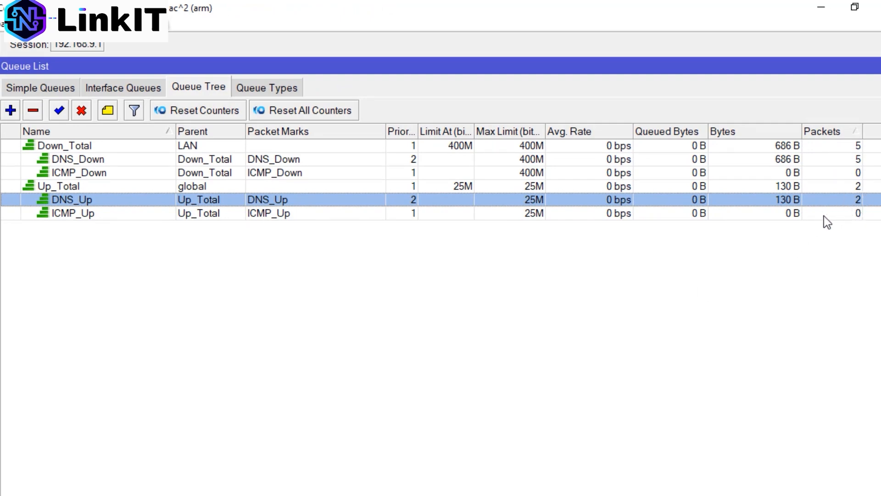
mouse_move(804, 228)
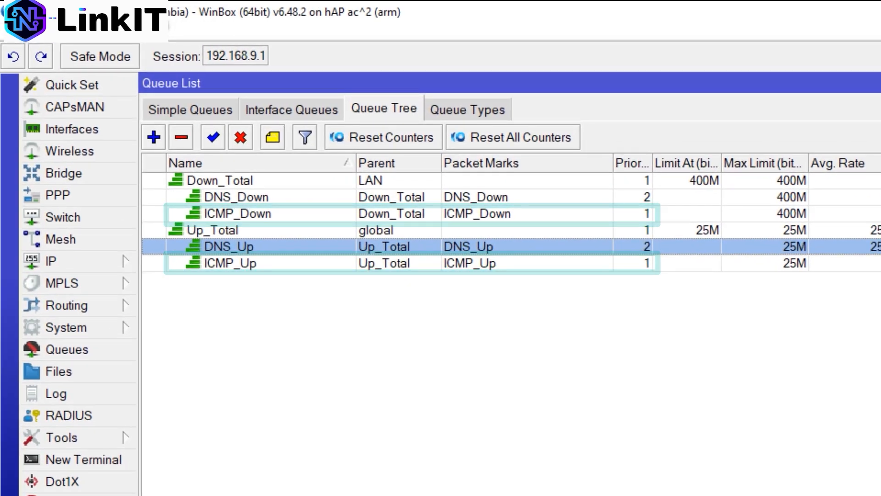
click(236, 196)
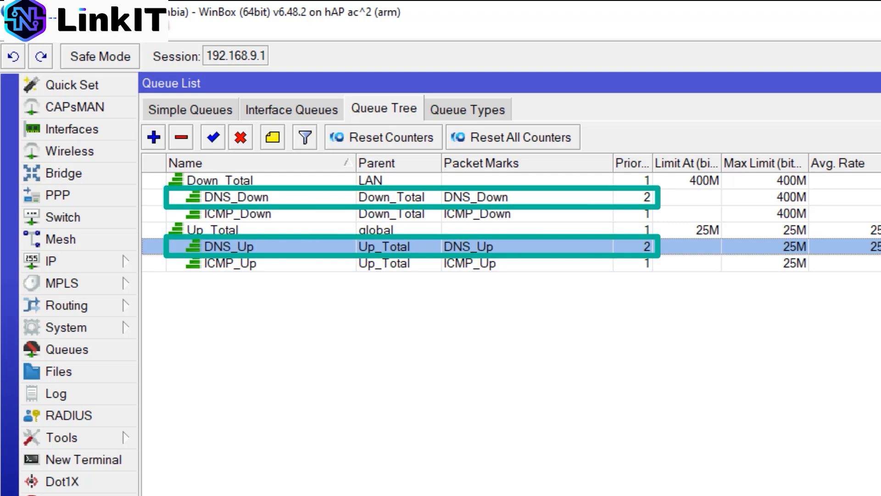